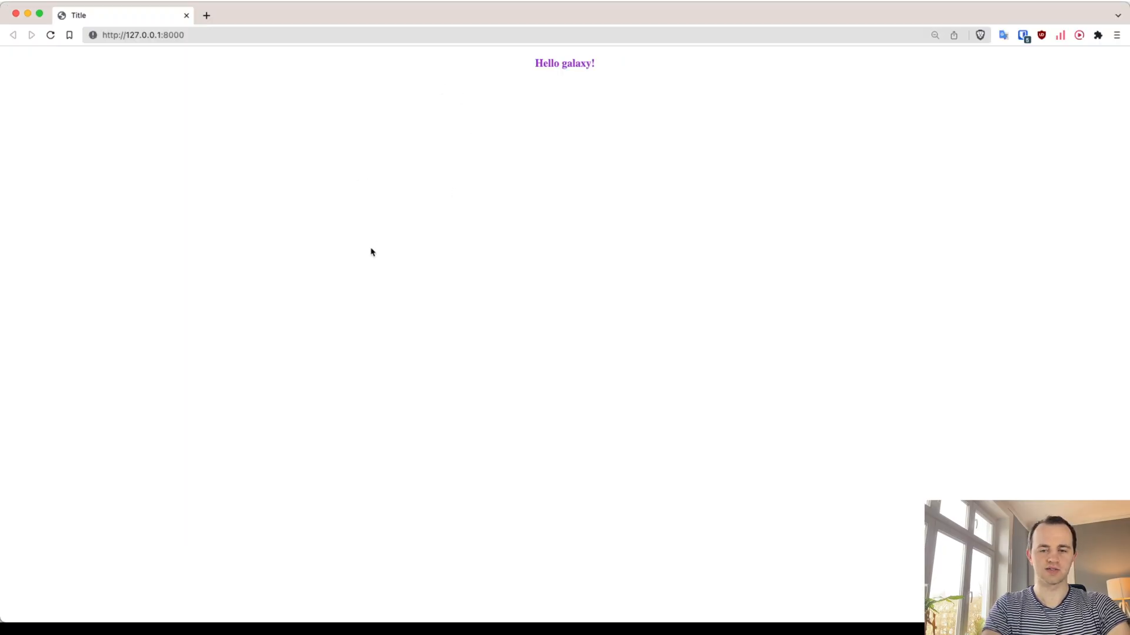
mouse_move(266, 332)
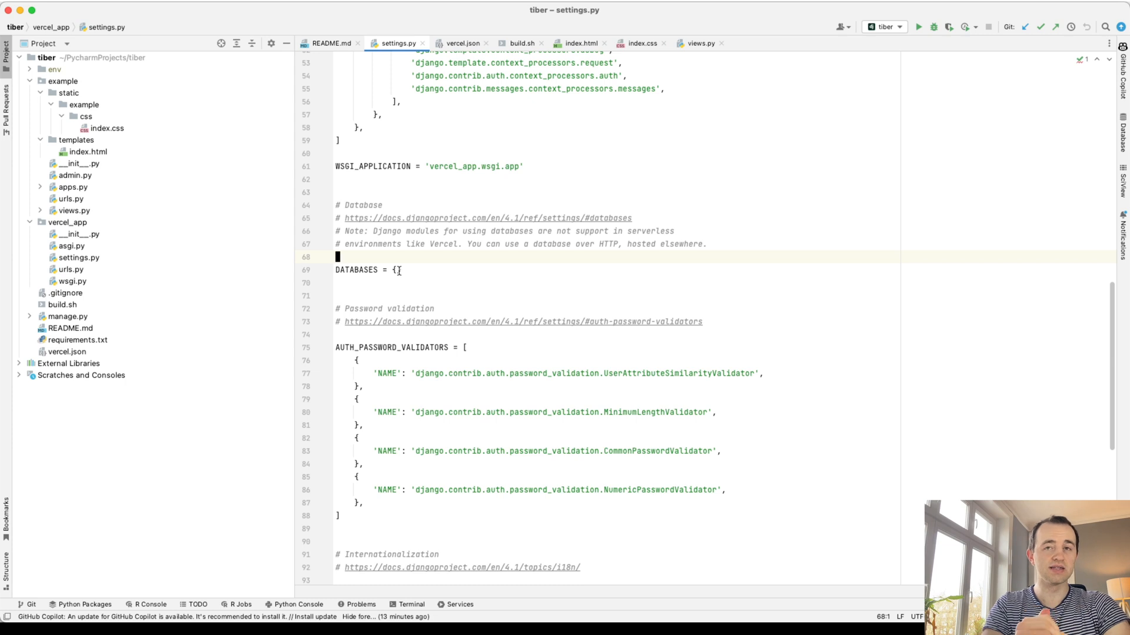
- Finish the DATABASES line in settings.py so it reads DATABASES = {}
text(})
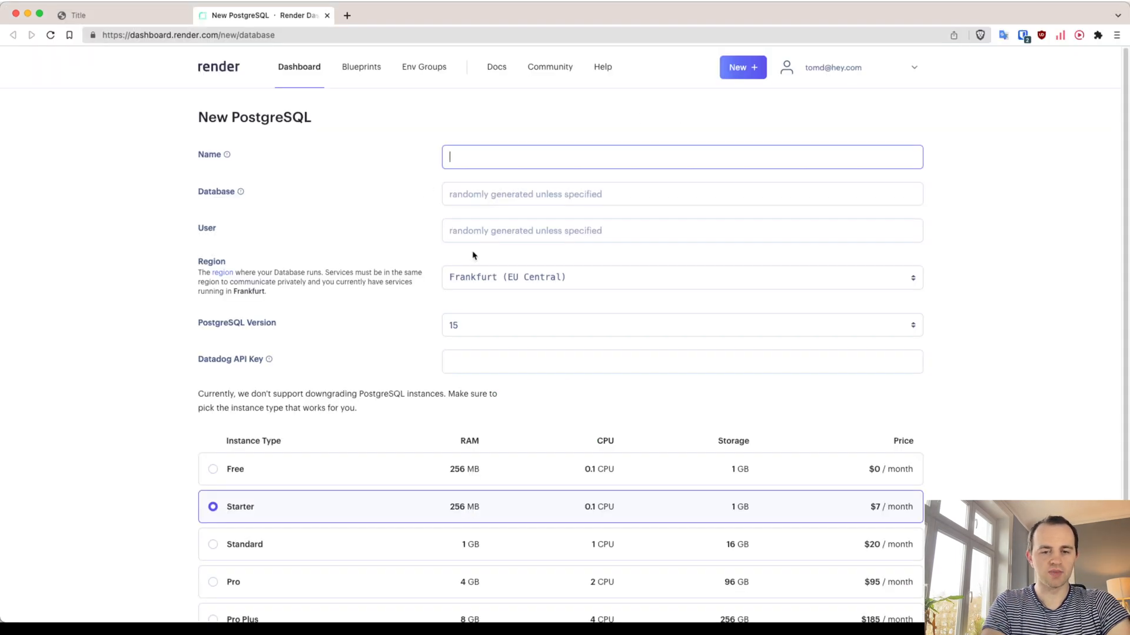
mouse_move(362, 132)
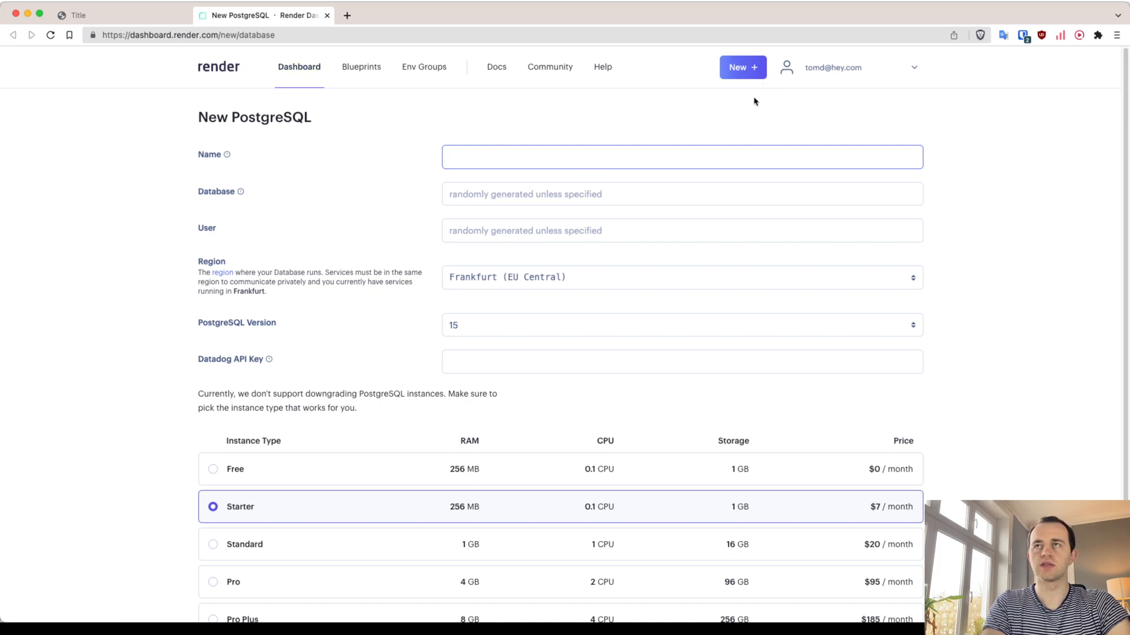
- Create a Render PostgreSQL database named tiber_development_db on the Free instance type
click(742, 67)
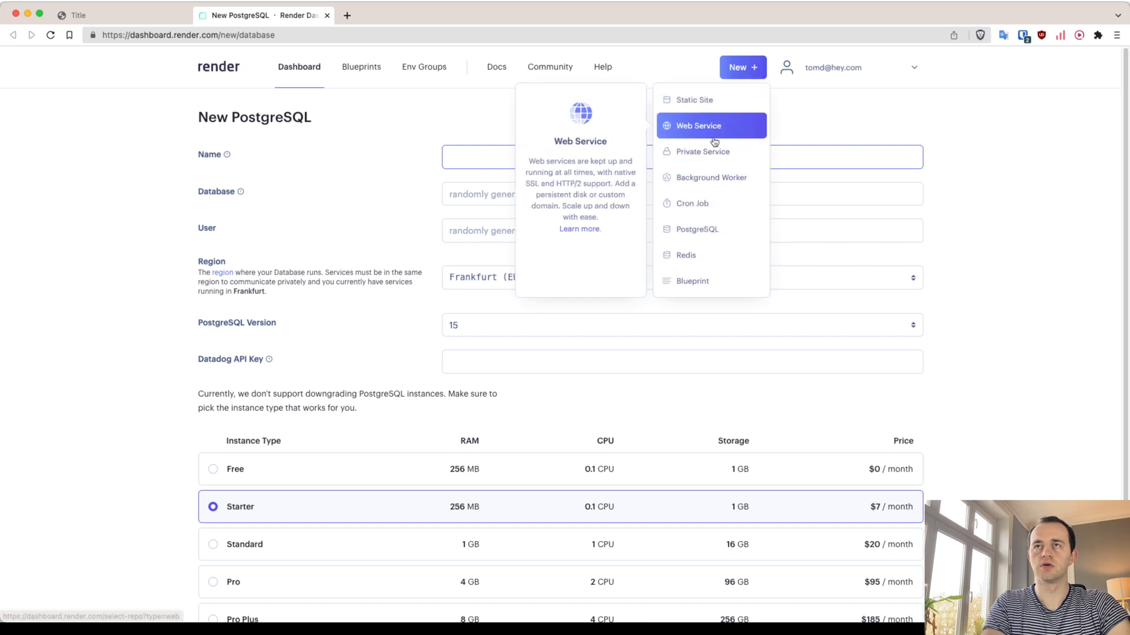
text(tiber_develop_db)
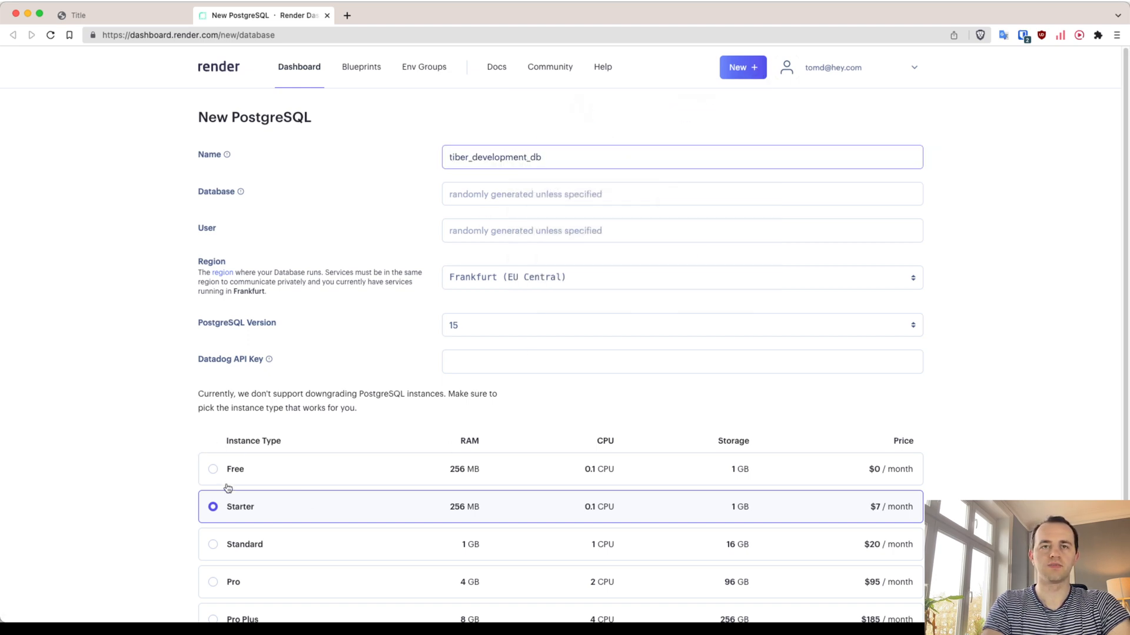
click(213, 468)
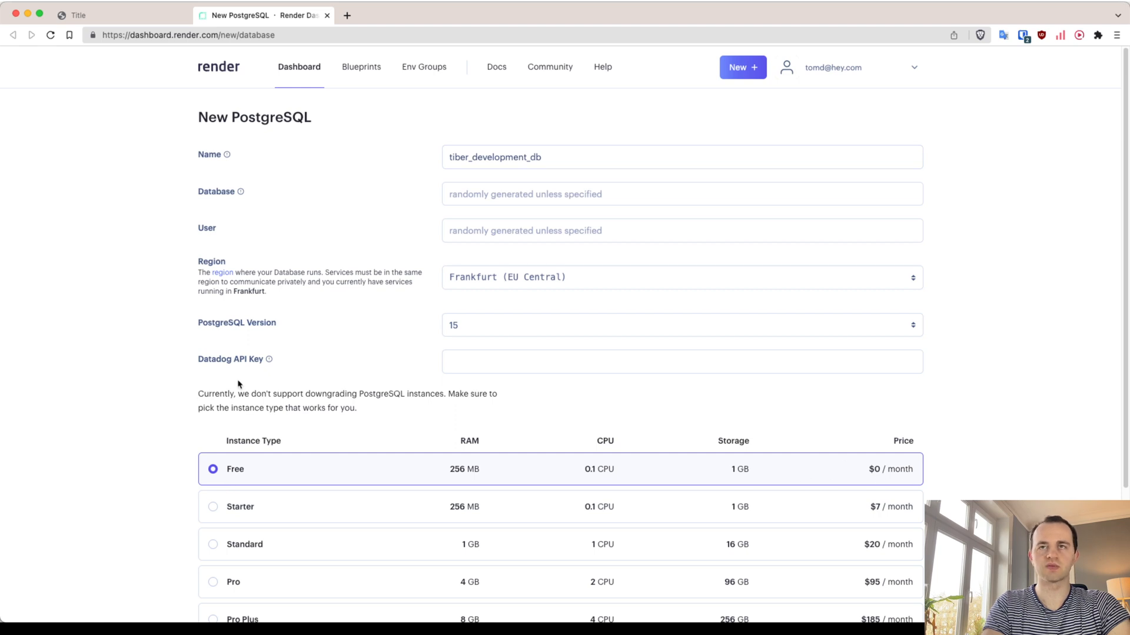
scroll(down, 3)
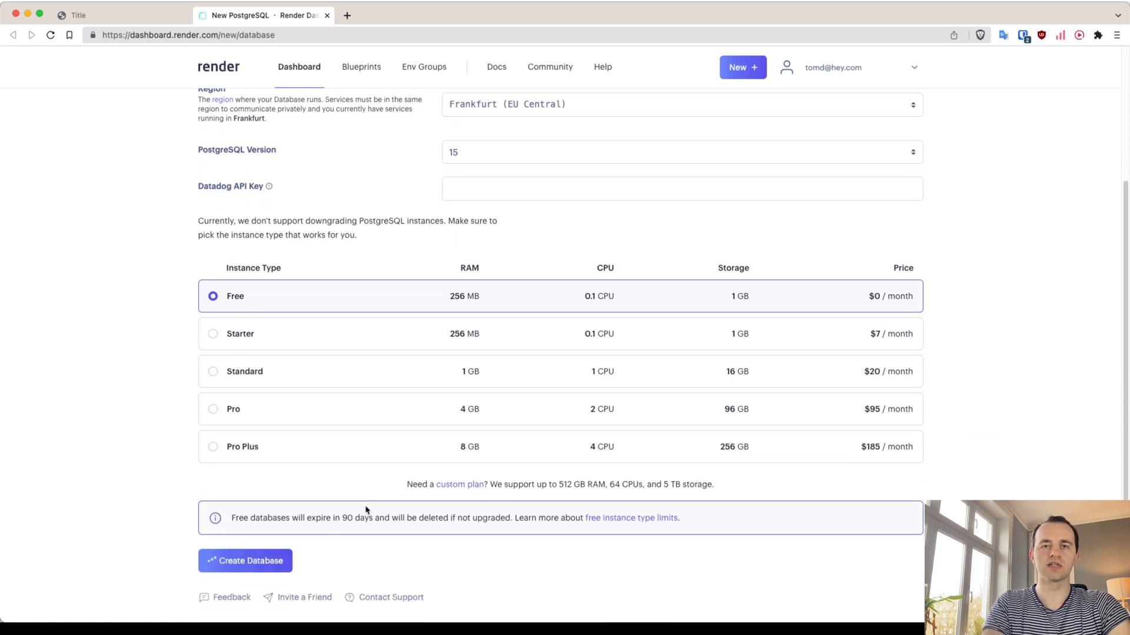
click(245, 560)
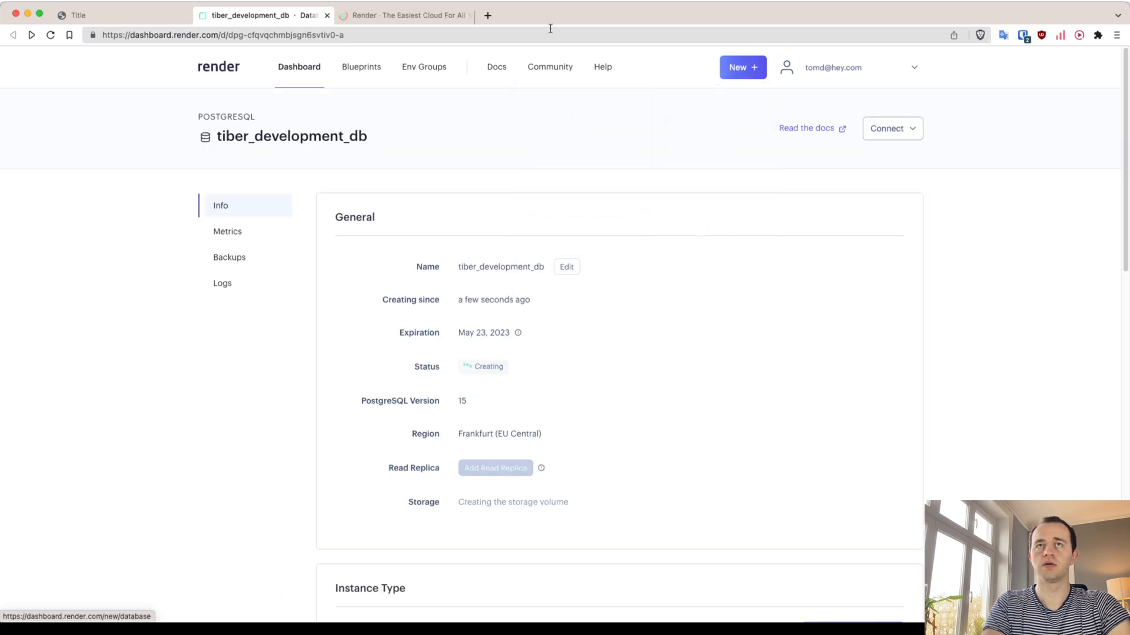
- Name the new database tiber_production_db, keep the Starter plan, and create it
text(tiber_production_)
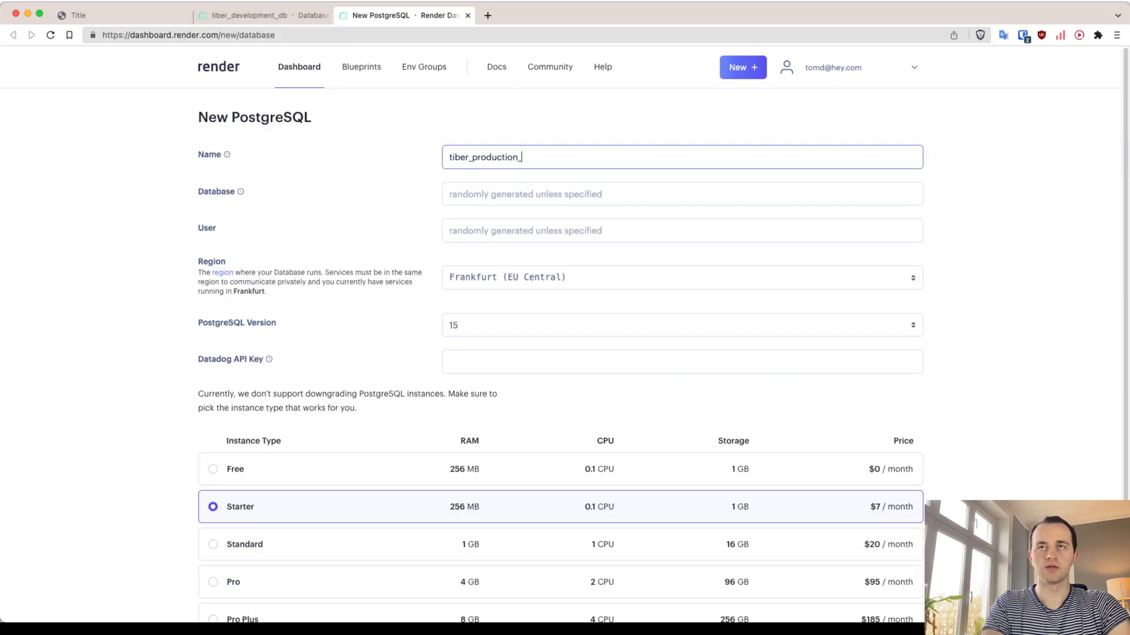
text(db)
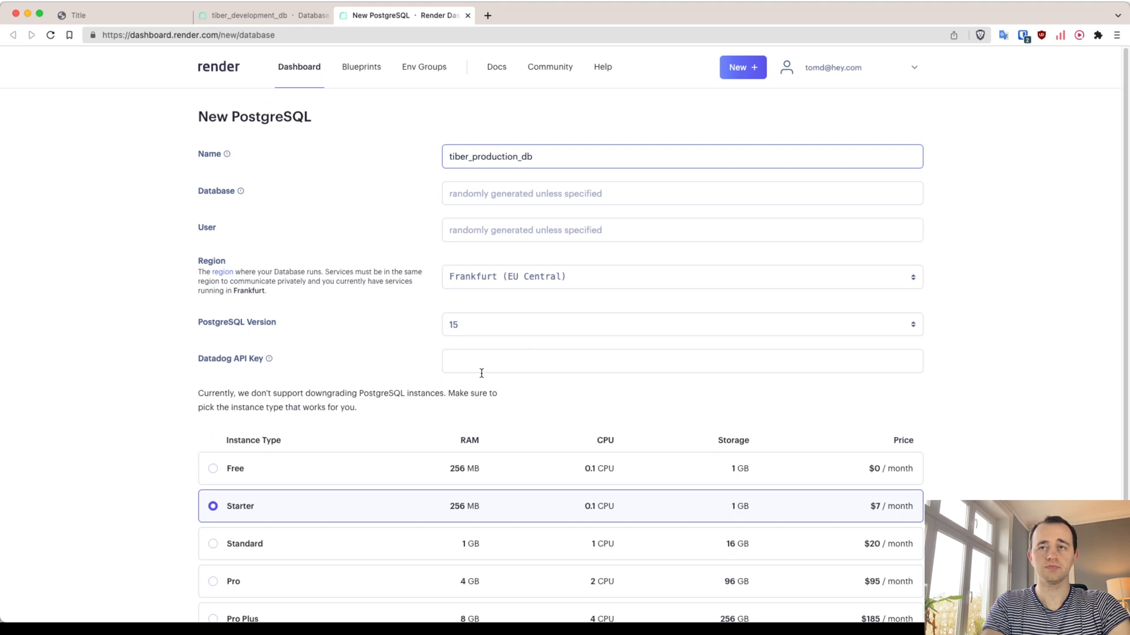
scroll(down, 3)
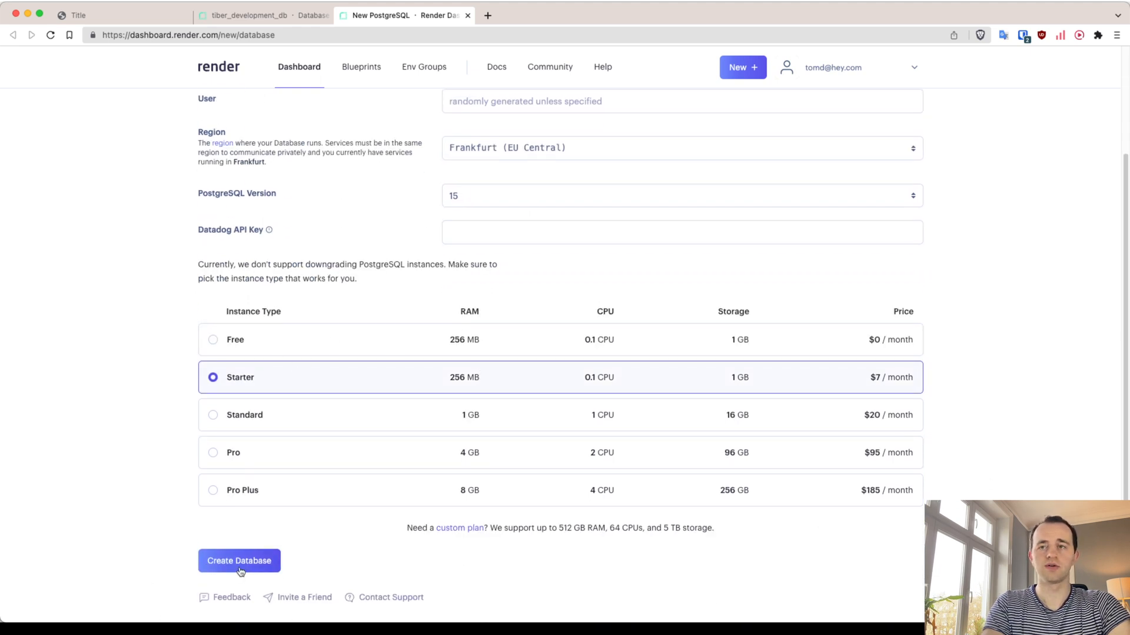
click(239, 560)
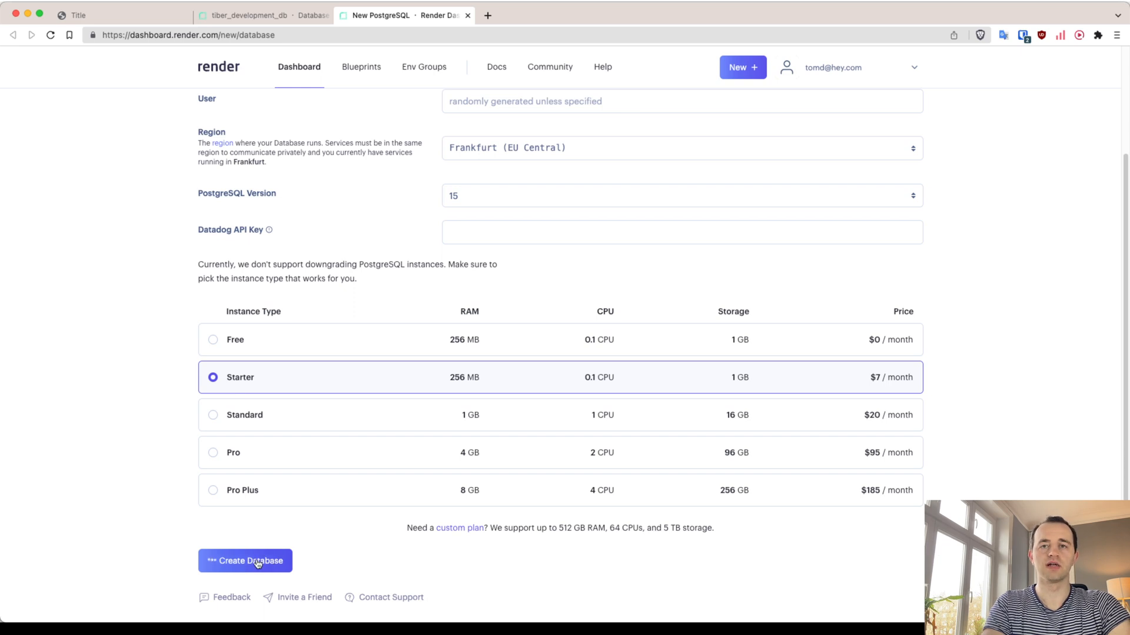
click(244, 560)
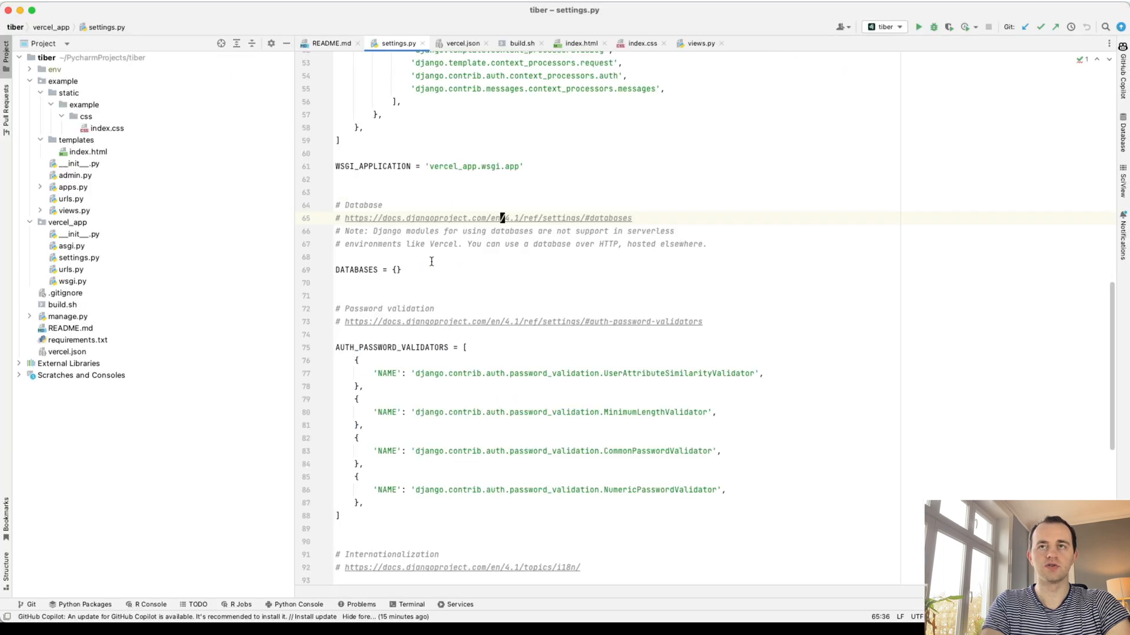
- Install python-dotenv, dj-database-url and psycopg2-binary with pip in the terminal
scroll(up, 3)
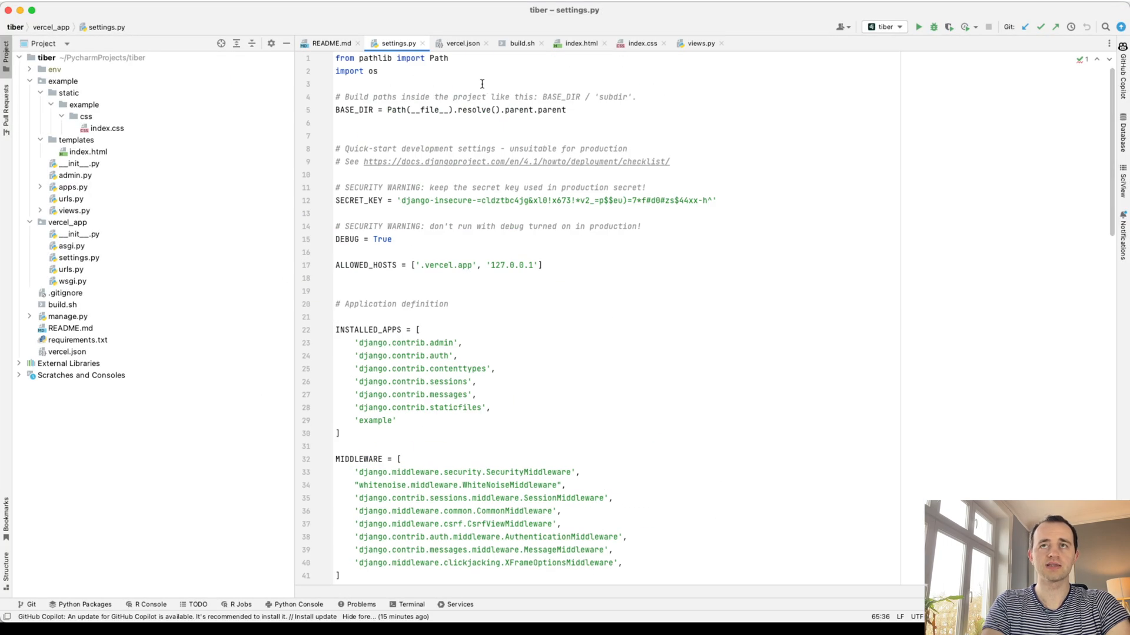
text(pip install python)
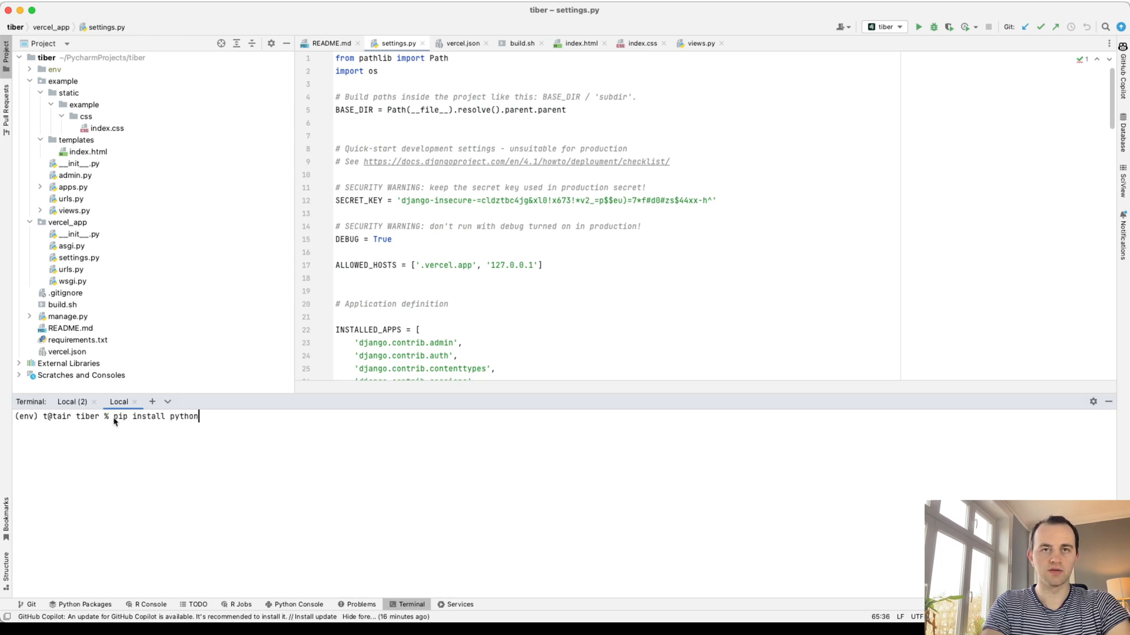
text(-dotenv)
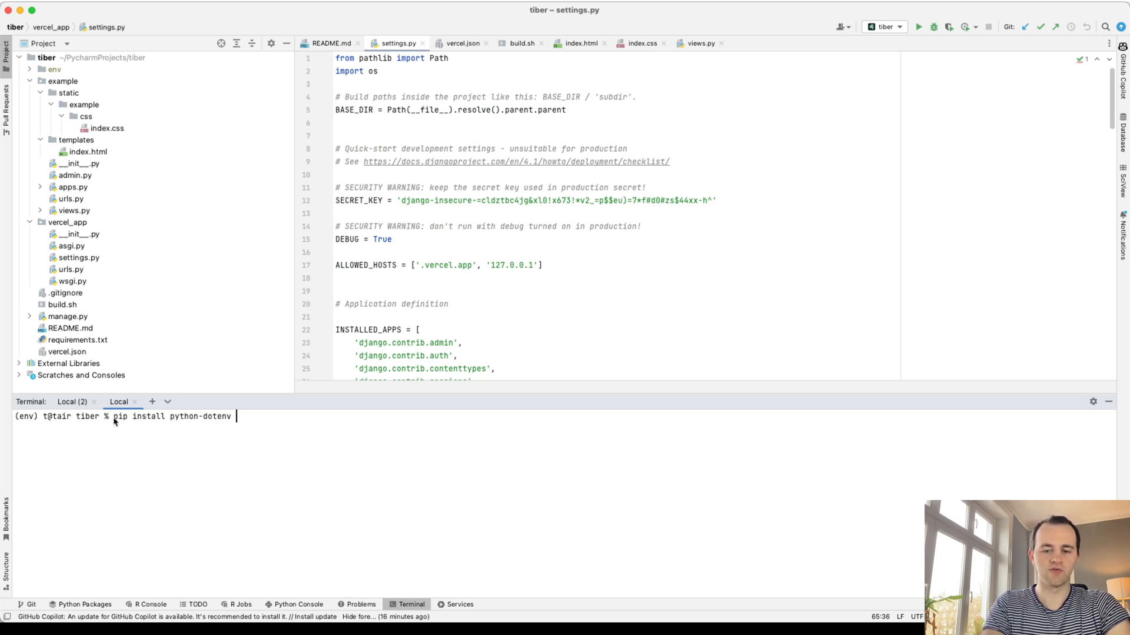
text(dj_)
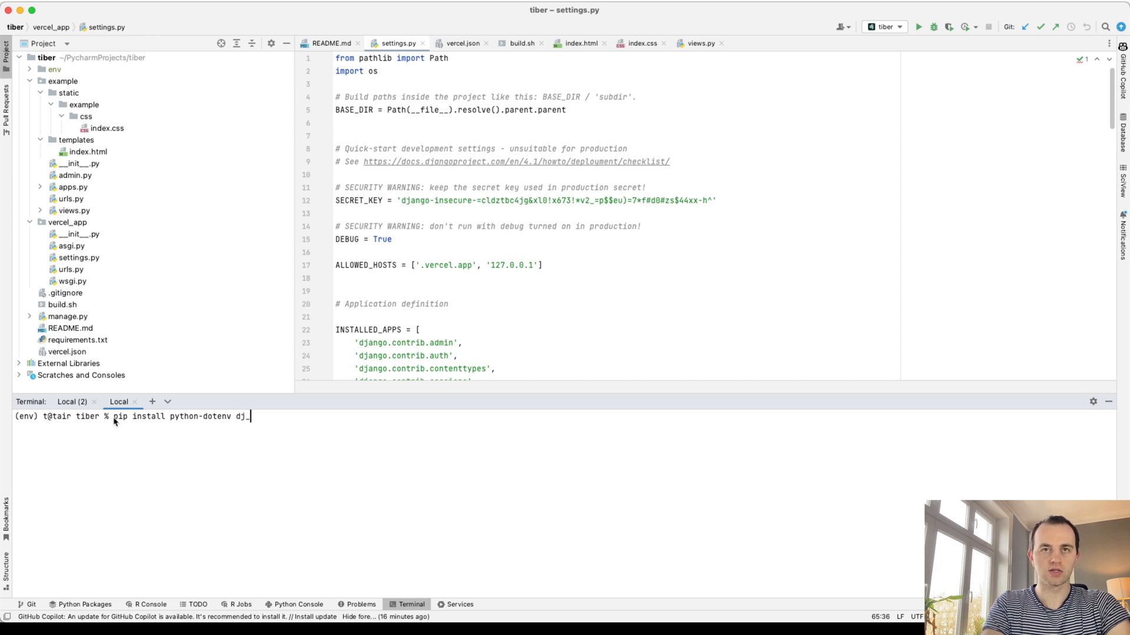
text(database_)
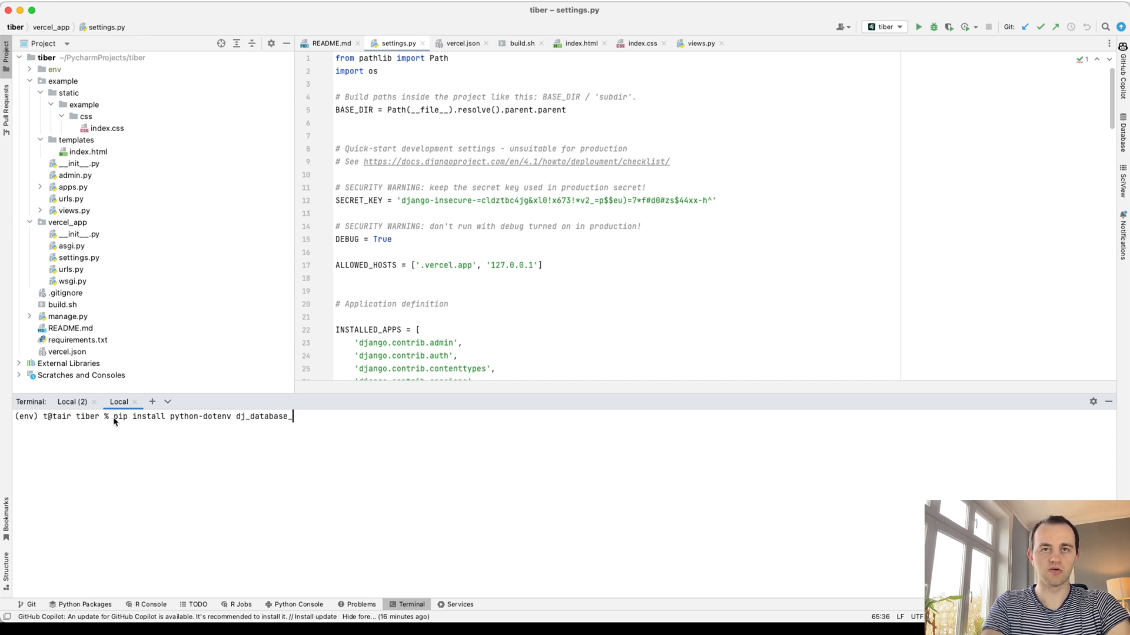
text(url)
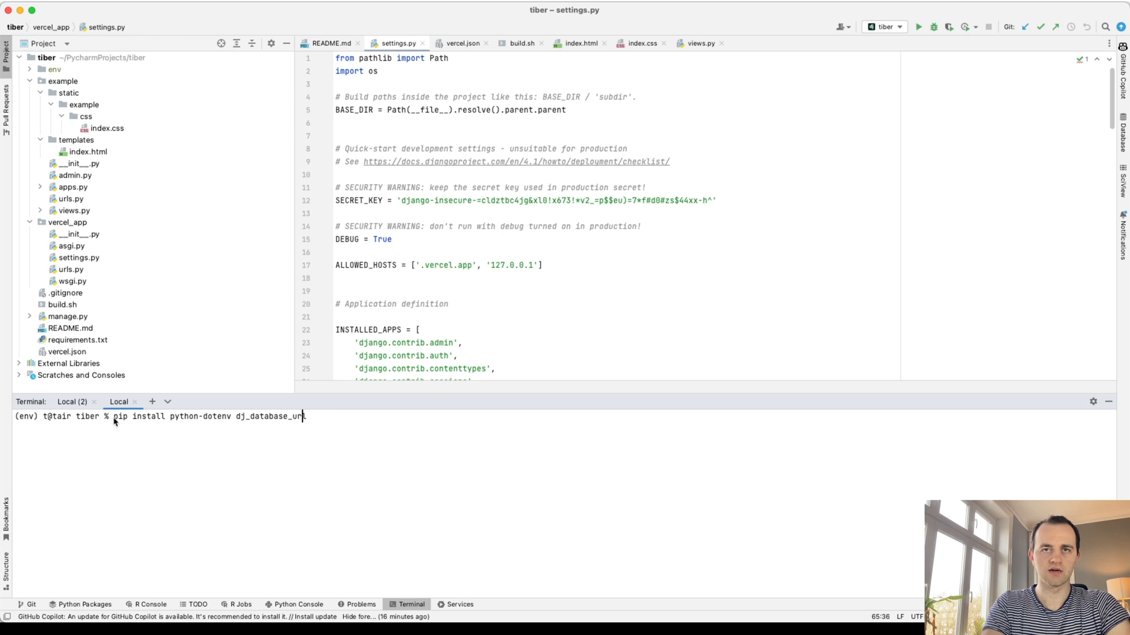
text(pysc)
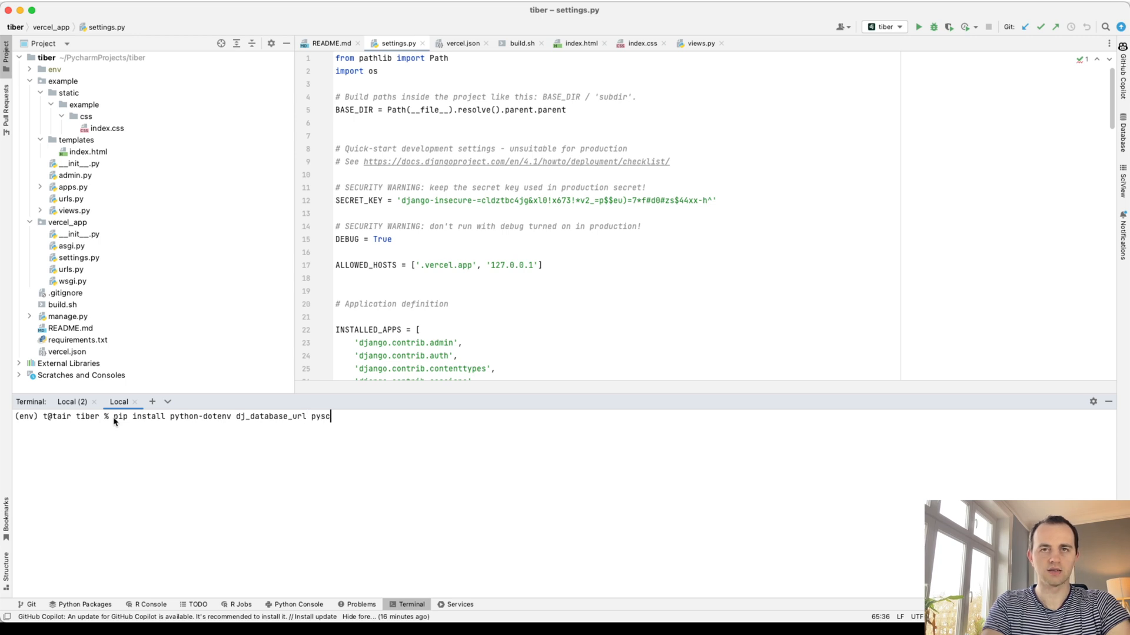
text(o)
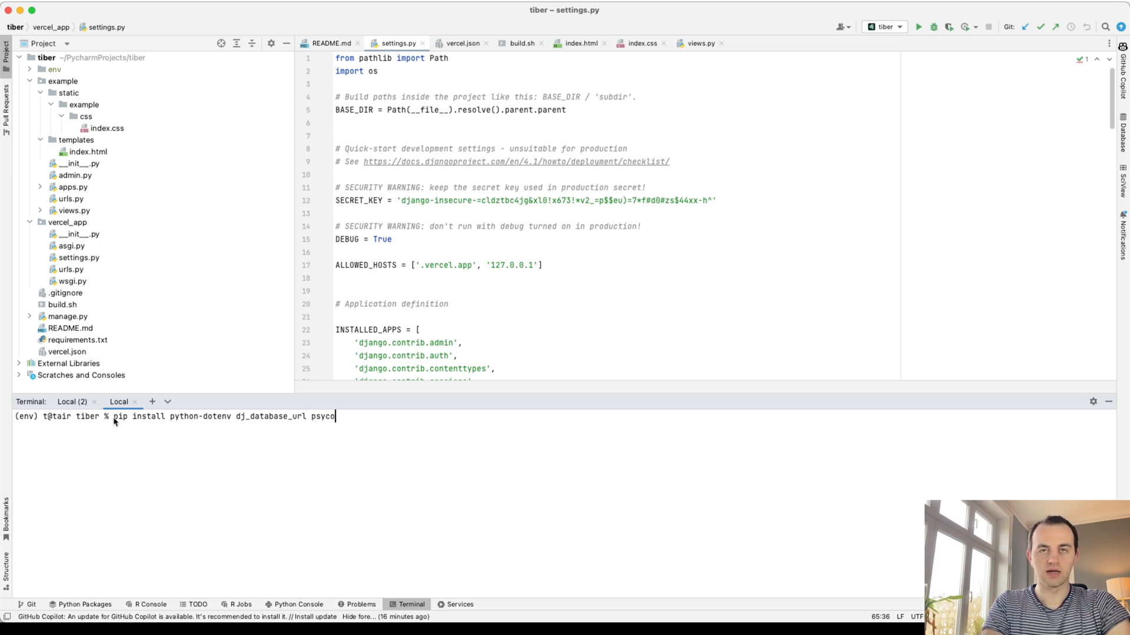
text(pg2-)
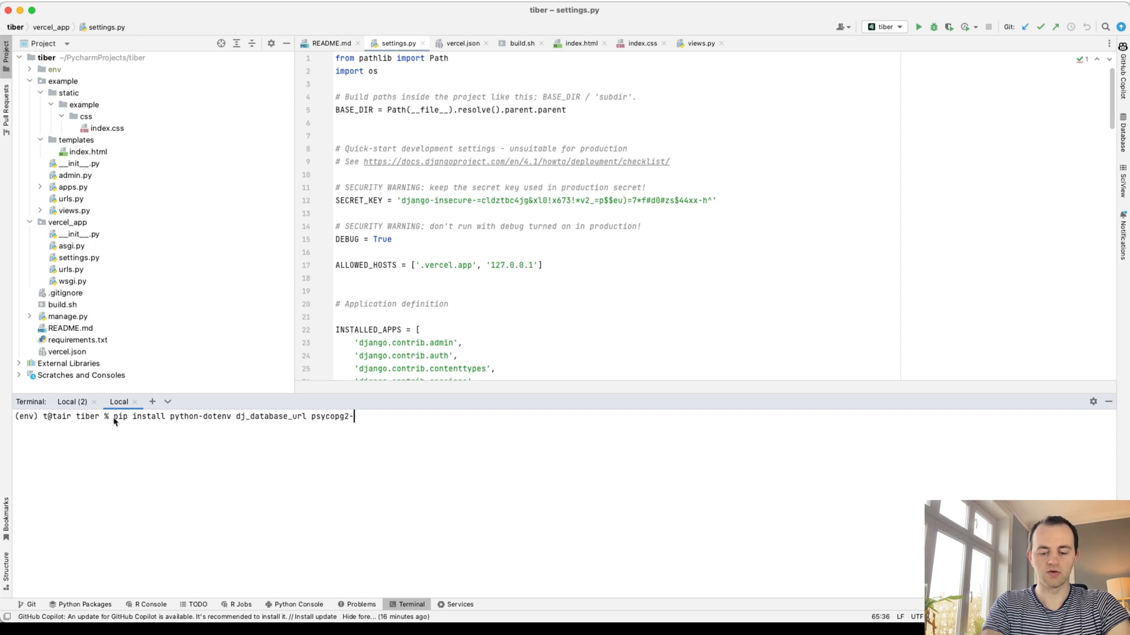
key(enter)
text(pip freeze > requirements.txt)
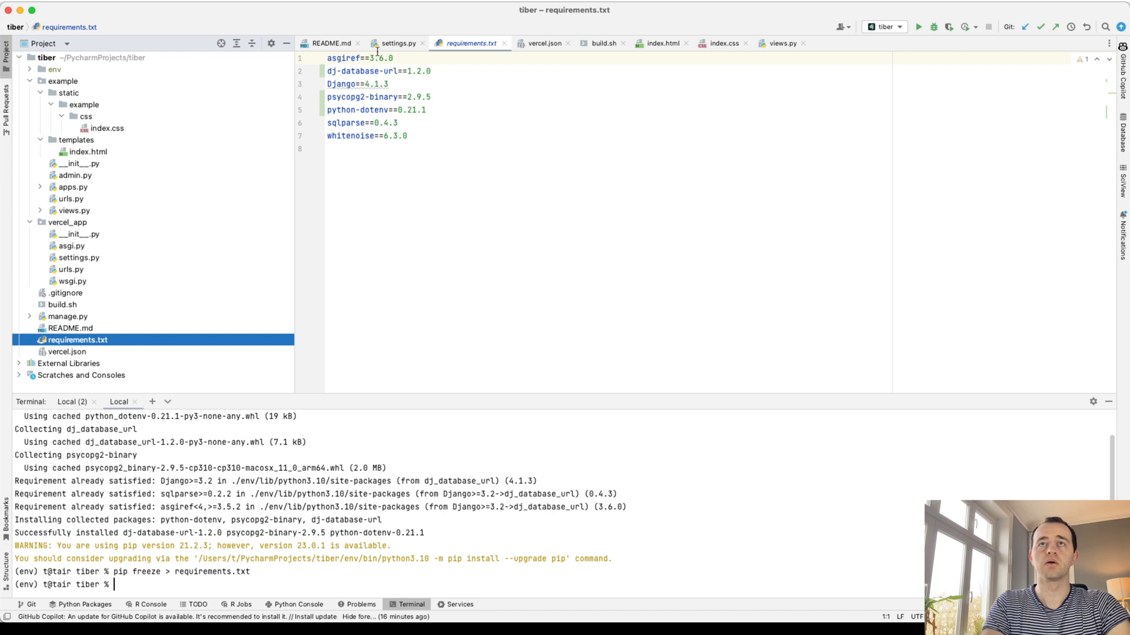
- Add 'from dotenv import load_dotenv' and a load_dotenv() call to settings.py
click(395, 43)
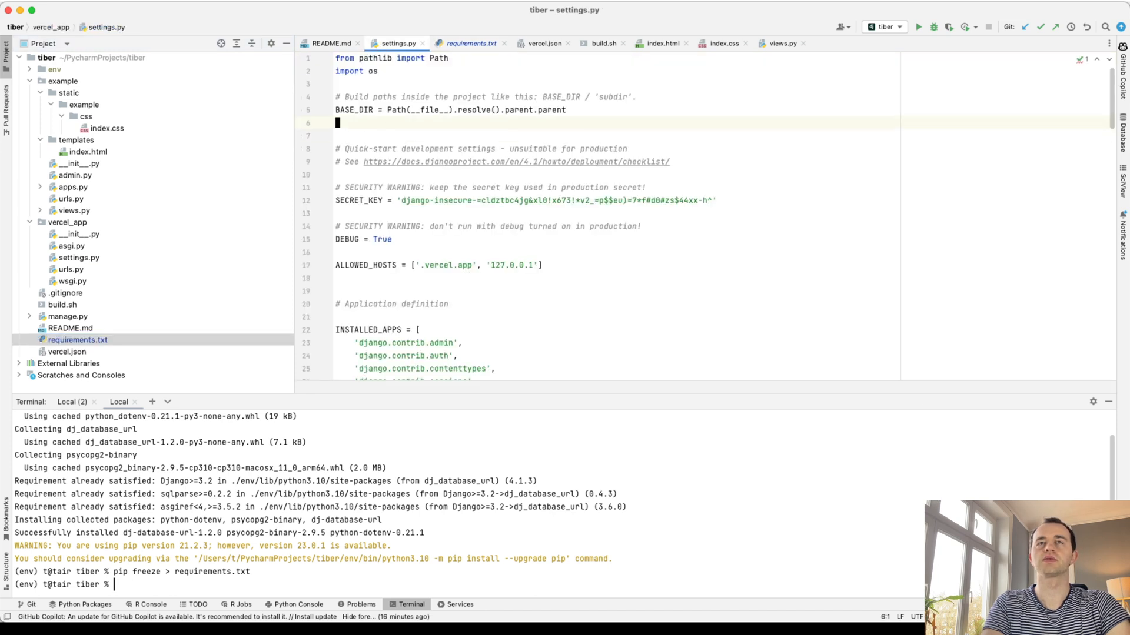
text(from dotenv import load_dotenv)
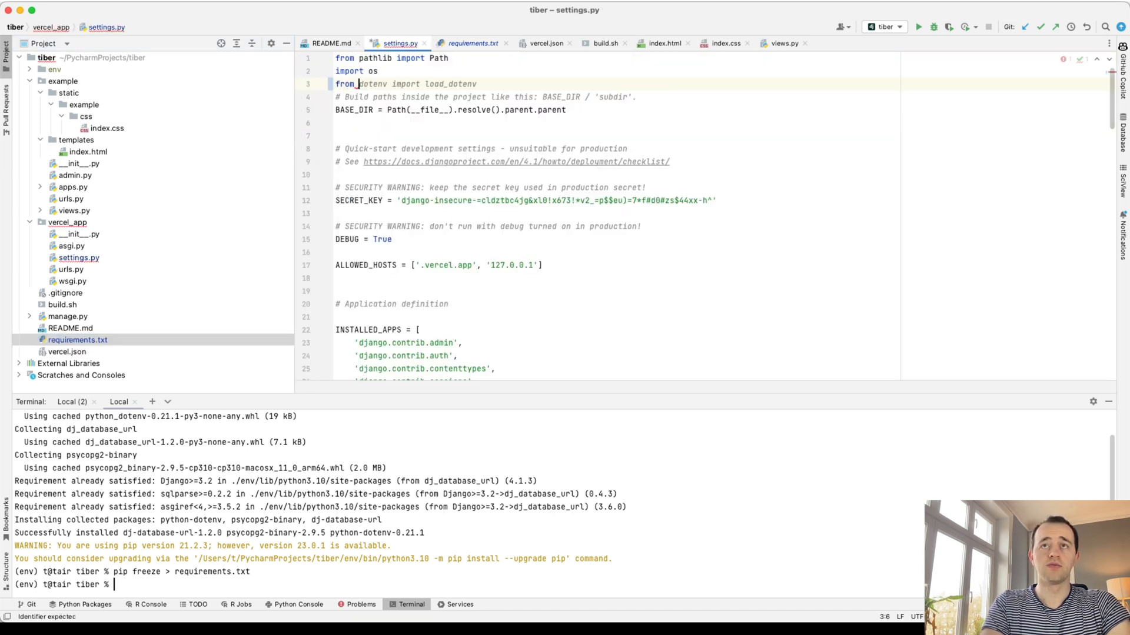
key(enter)
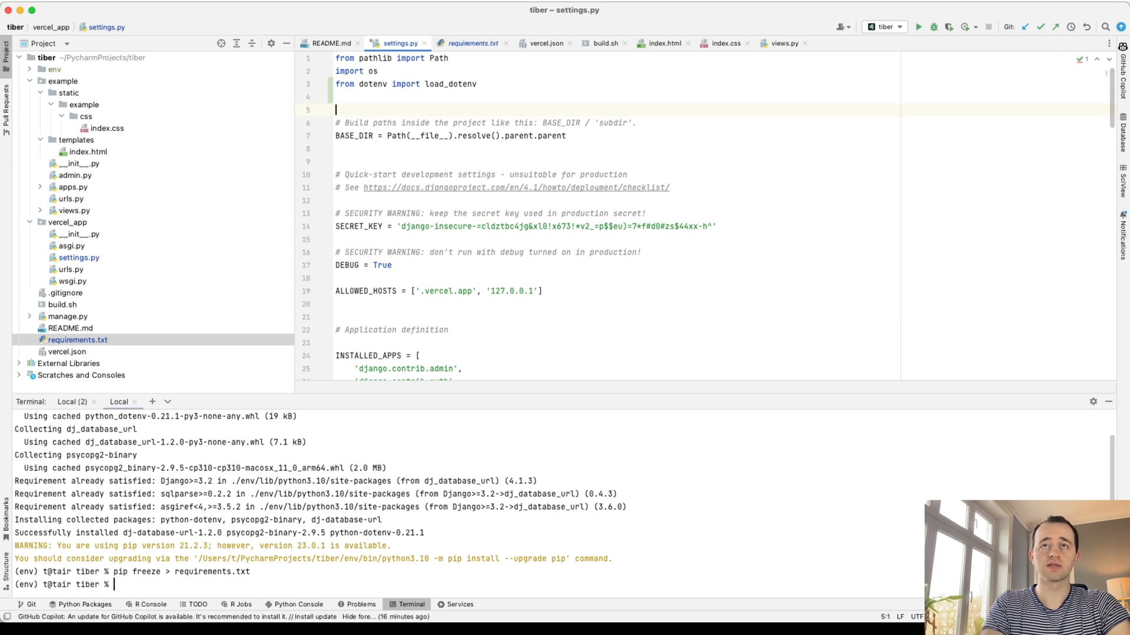
text(load_dotenv())
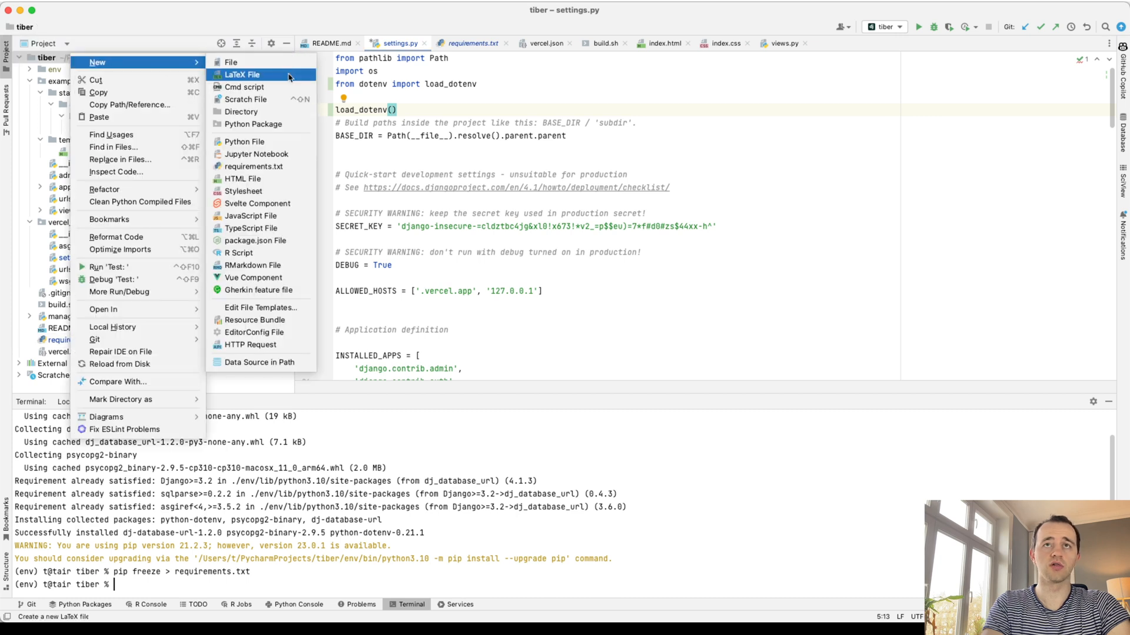
- Create secrets.env, add *.iml to .gitignore, and enter a localhost development PostgreSQL URL
click(231, 62)
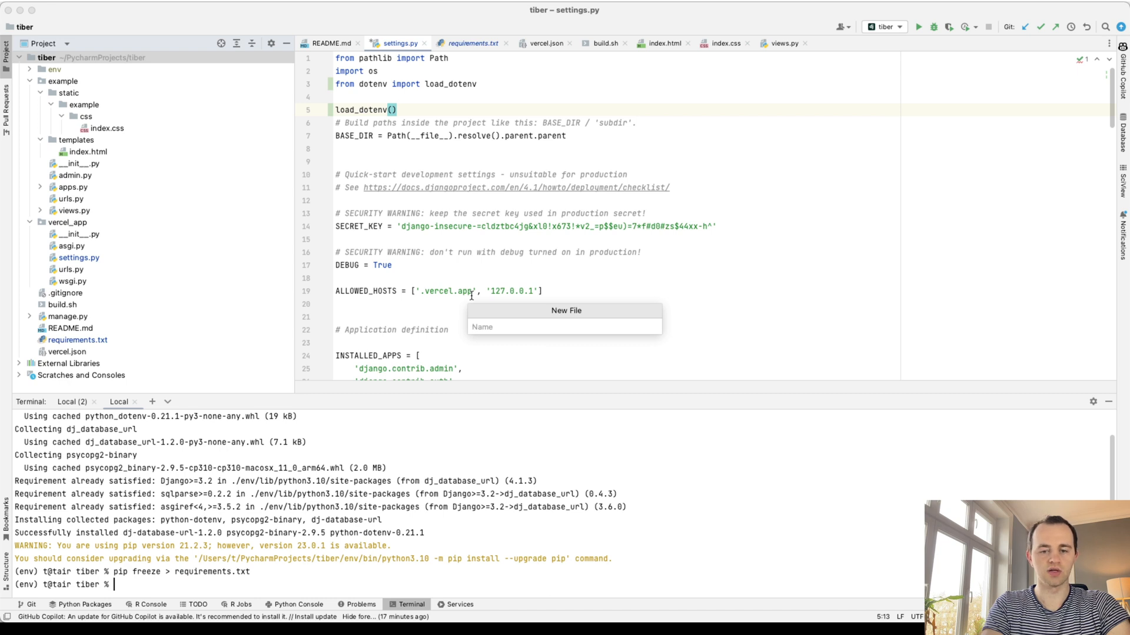
text(secrets.en)
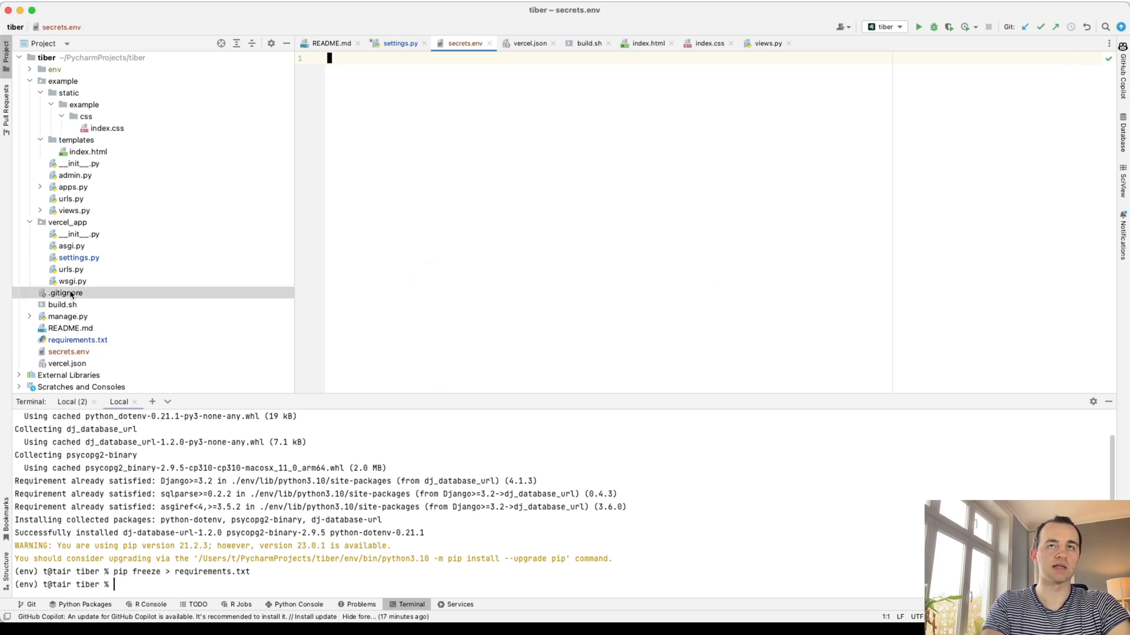
double_click(65, 292)
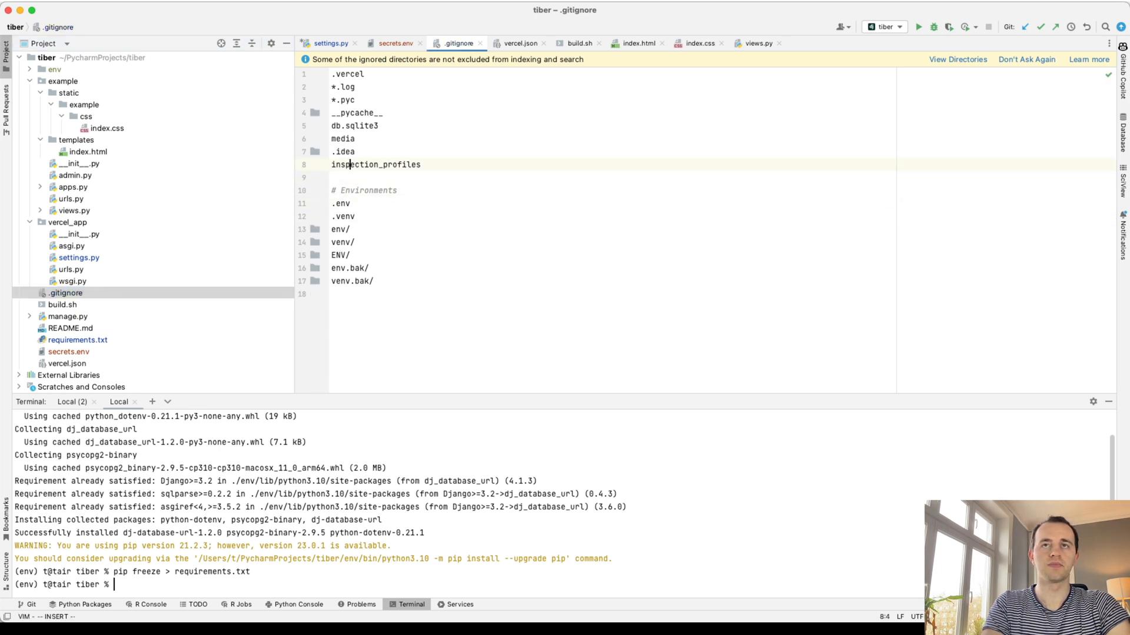
text(*.iml)
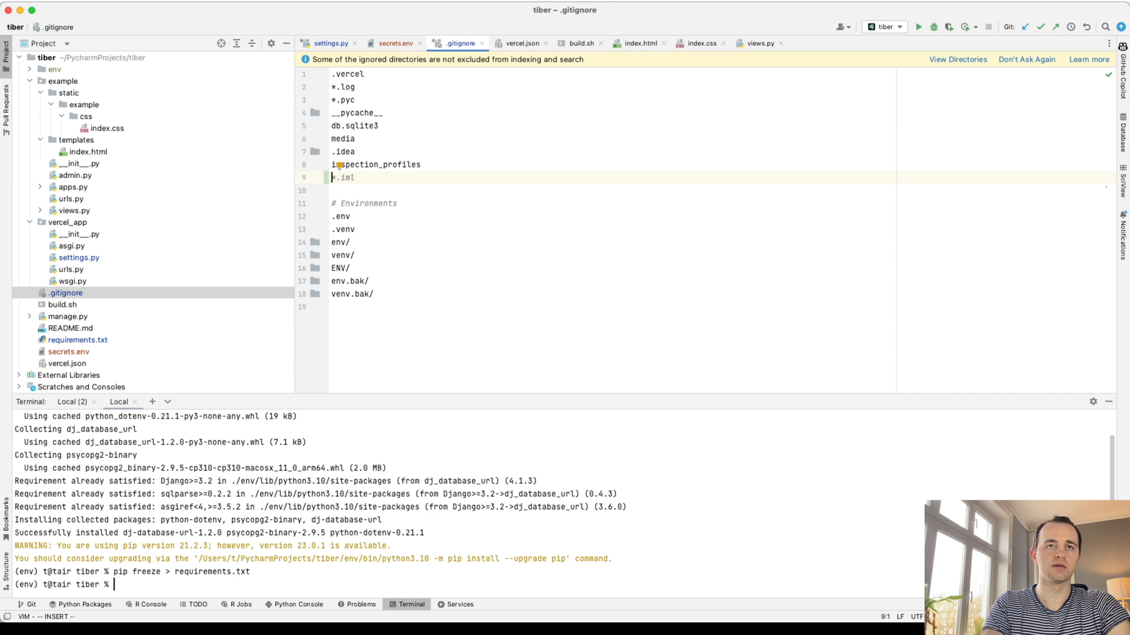
click(396, 43)
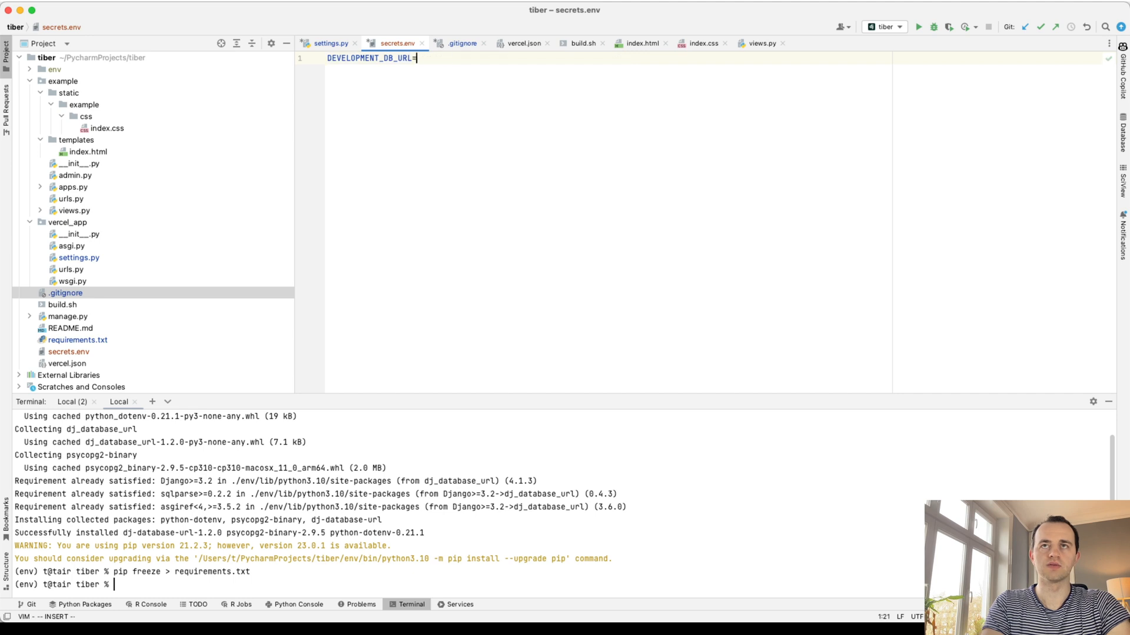
text(jdbc:postgresql://localhost:5432/development)
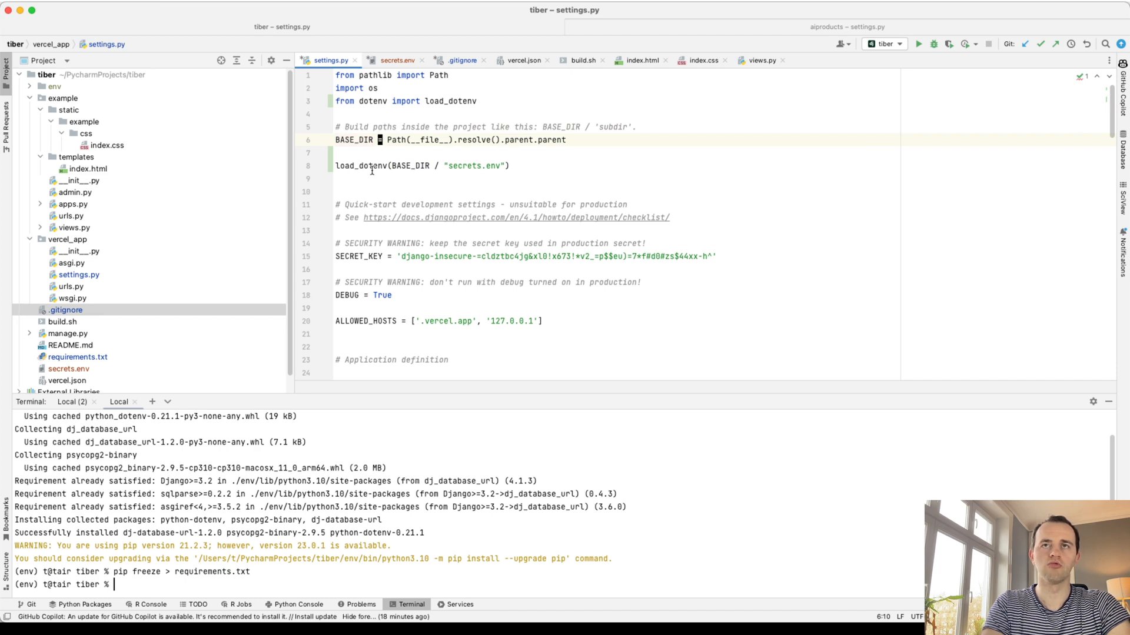
mouse_move(411, 175)
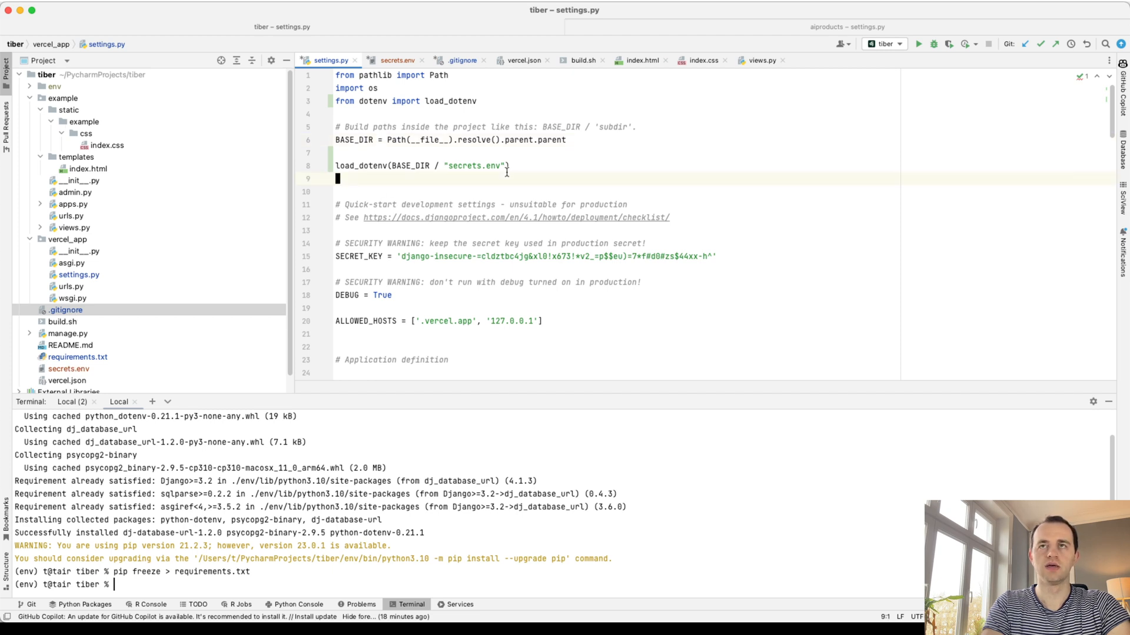
- Add print(BASE_DIR) and a DEVELOPMENT_DB_URL reference in settings.py, checking secrets.env
click(397, 60)
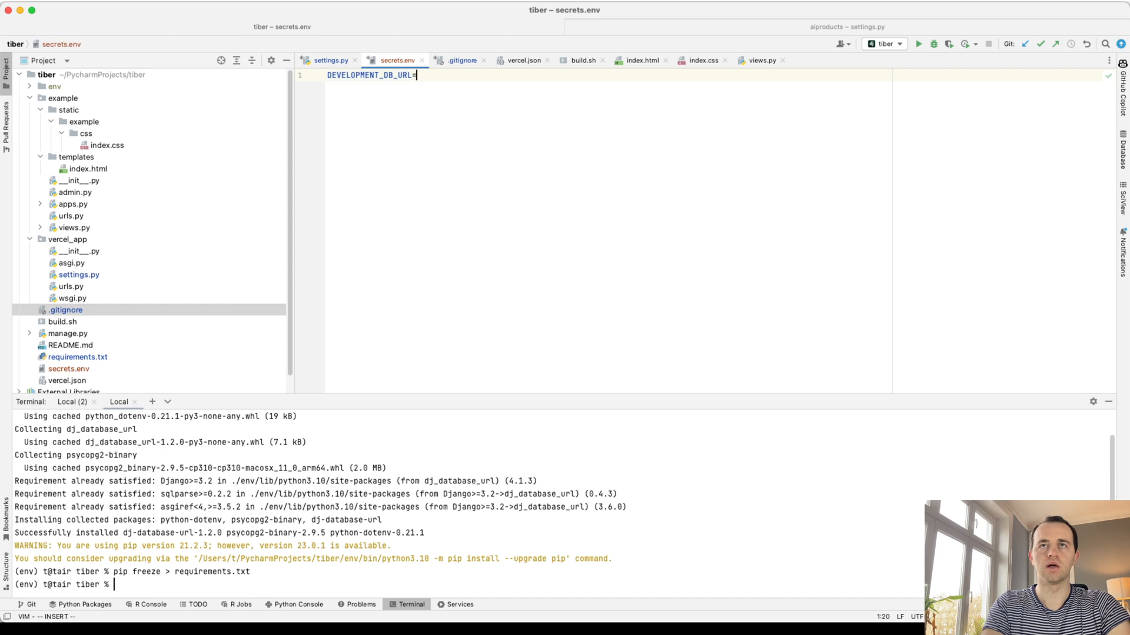
click(328, 60)
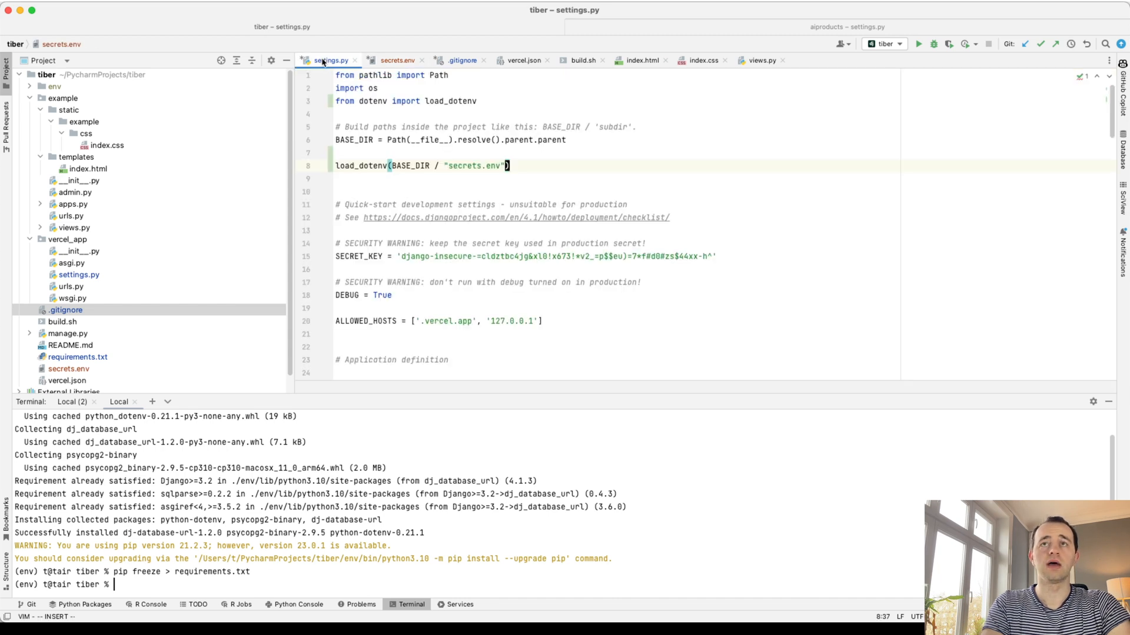
text(print(BASE_DIR))
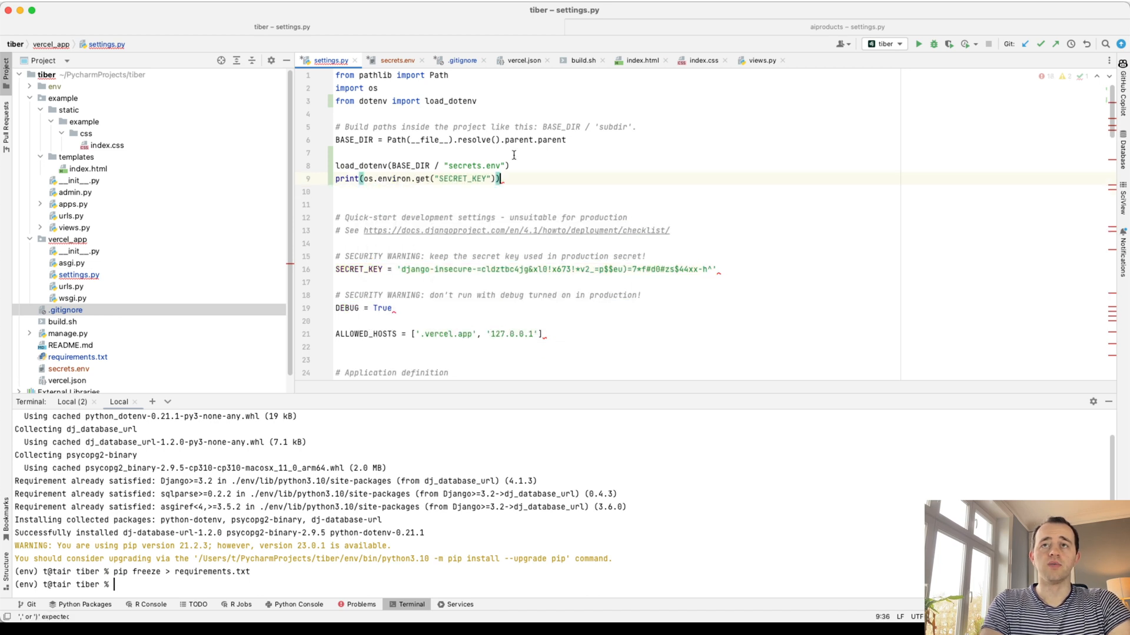
click(397, 60)
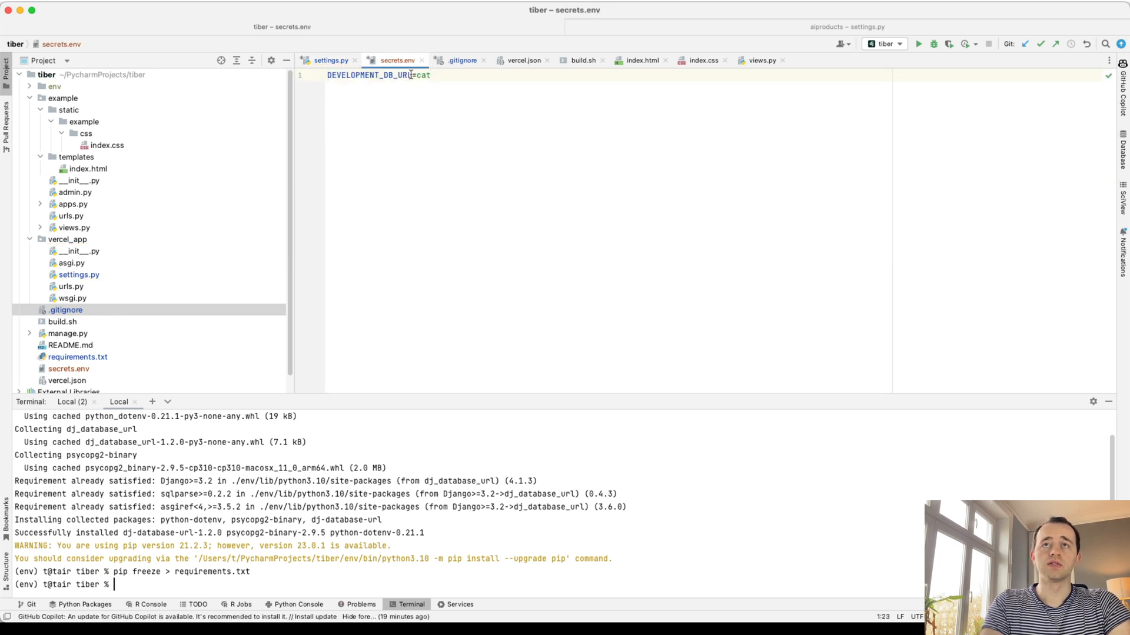
click(331, 60)
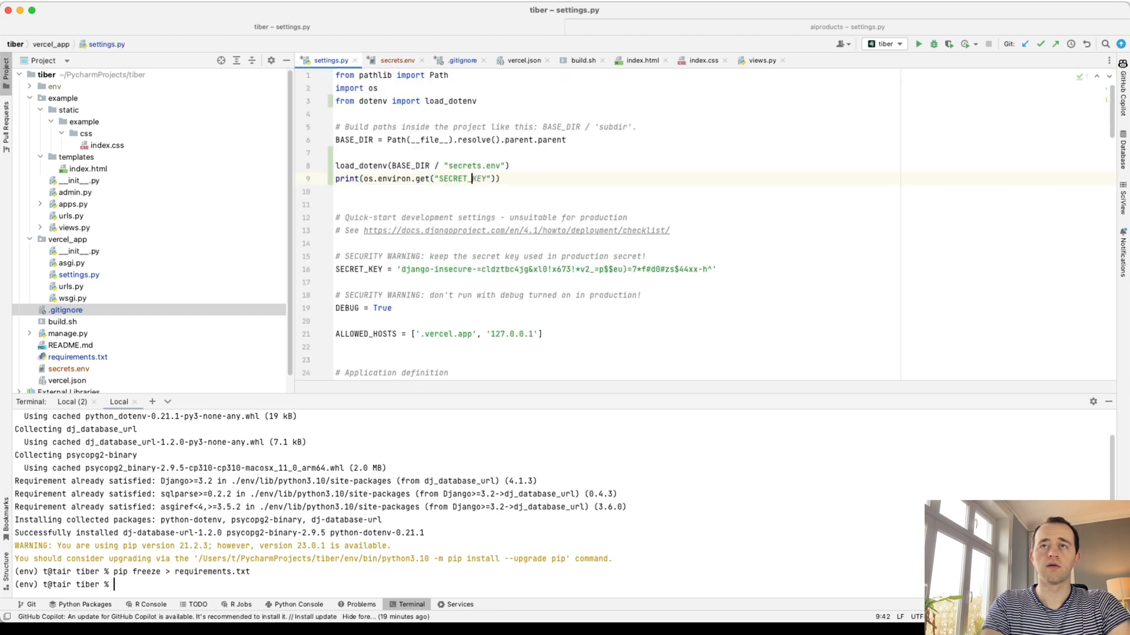
text(DEVELOPMENT_DB_URL)
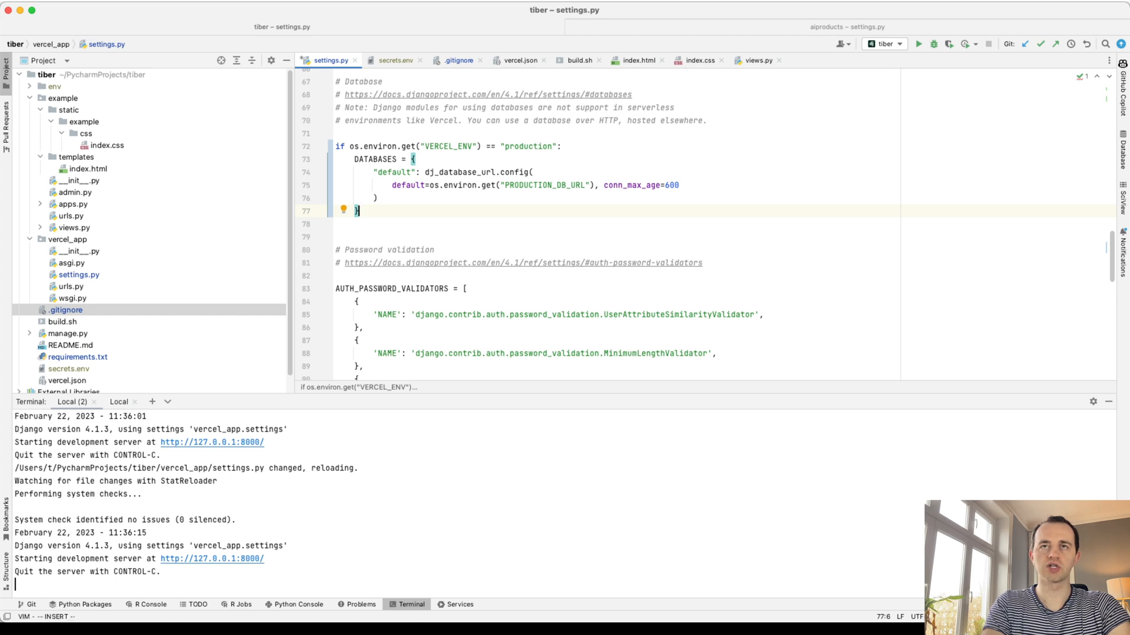
- Add an else branch with a copy of the production DATABASES block for development
text(else:)
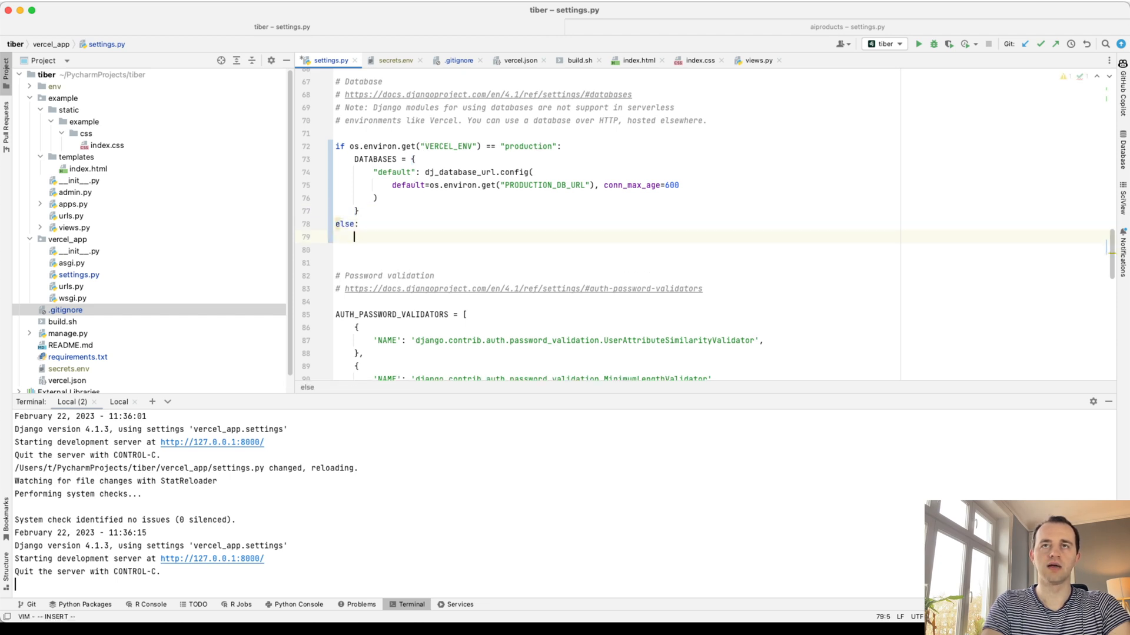
drag(353, 158, 358, 212)
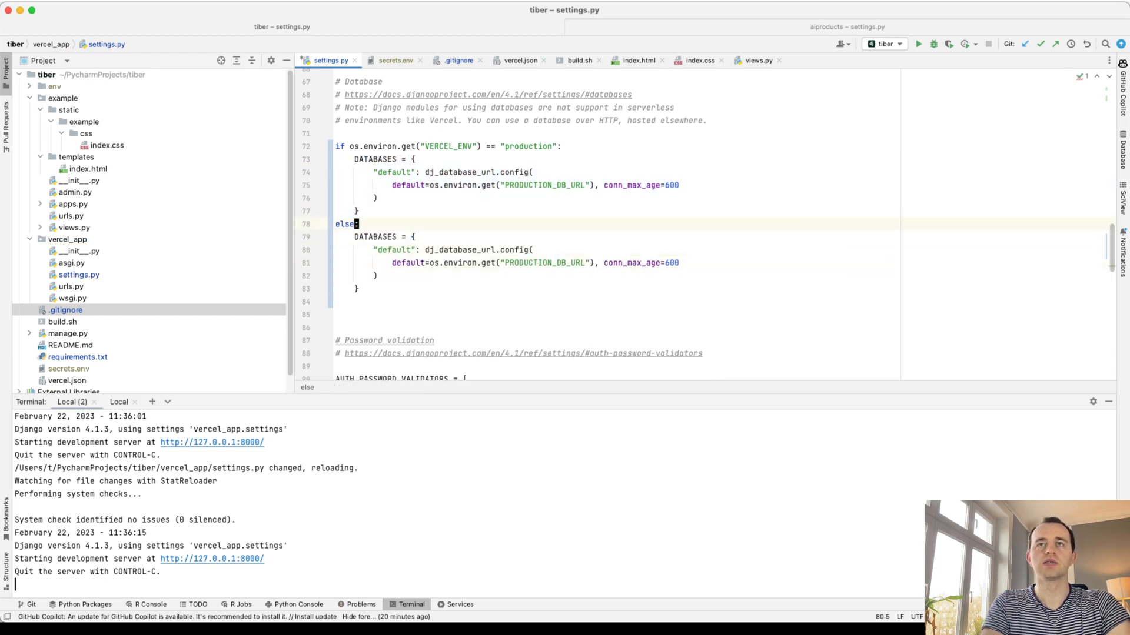
double_click(448, 147)
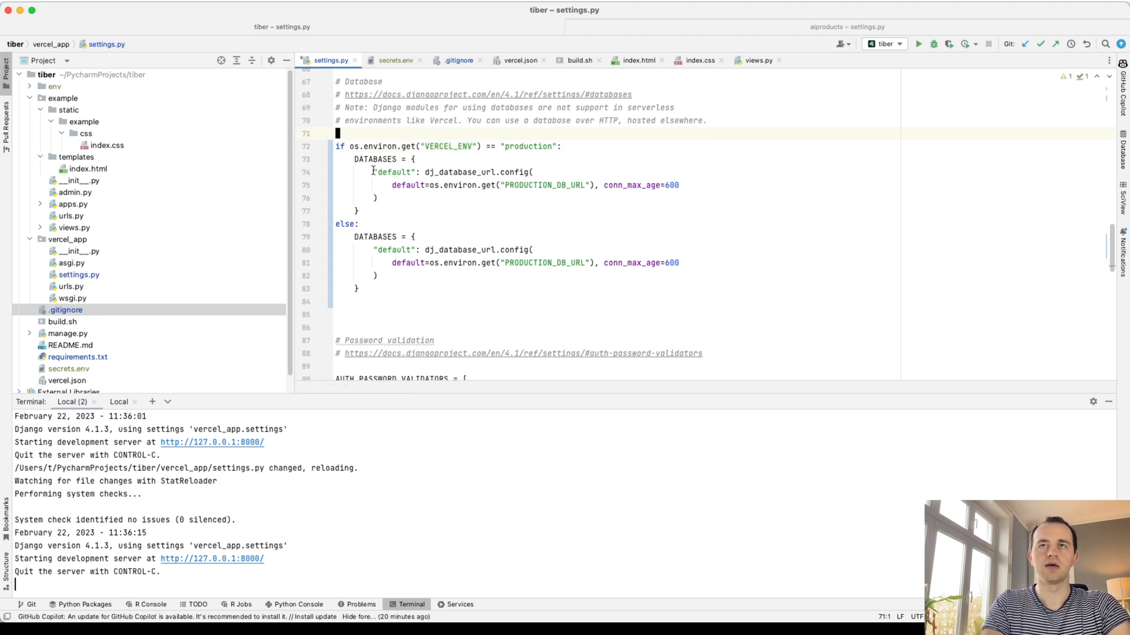
double_click(545, 185)
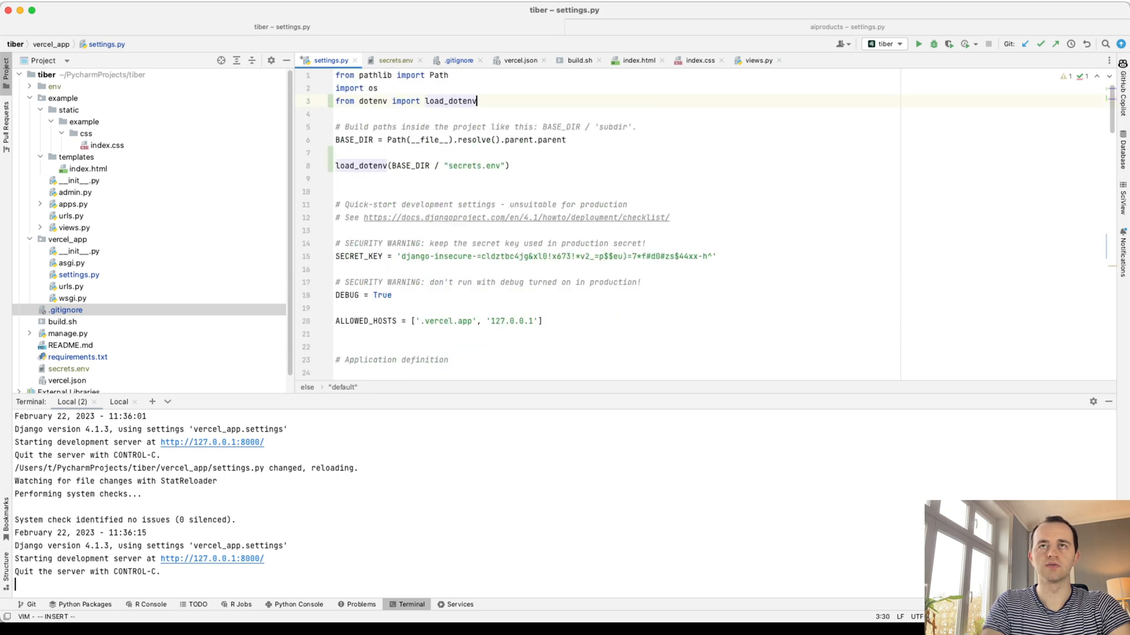
- Import dj_database_url at the top of settings.py
text(import dj_database_url)
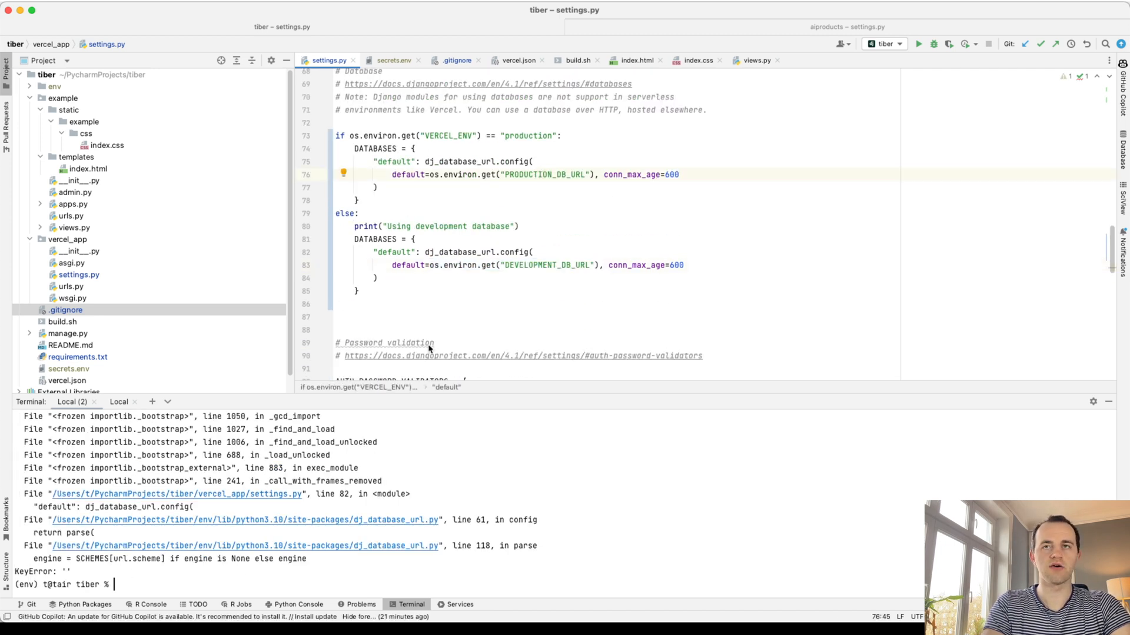
click(394, 60)
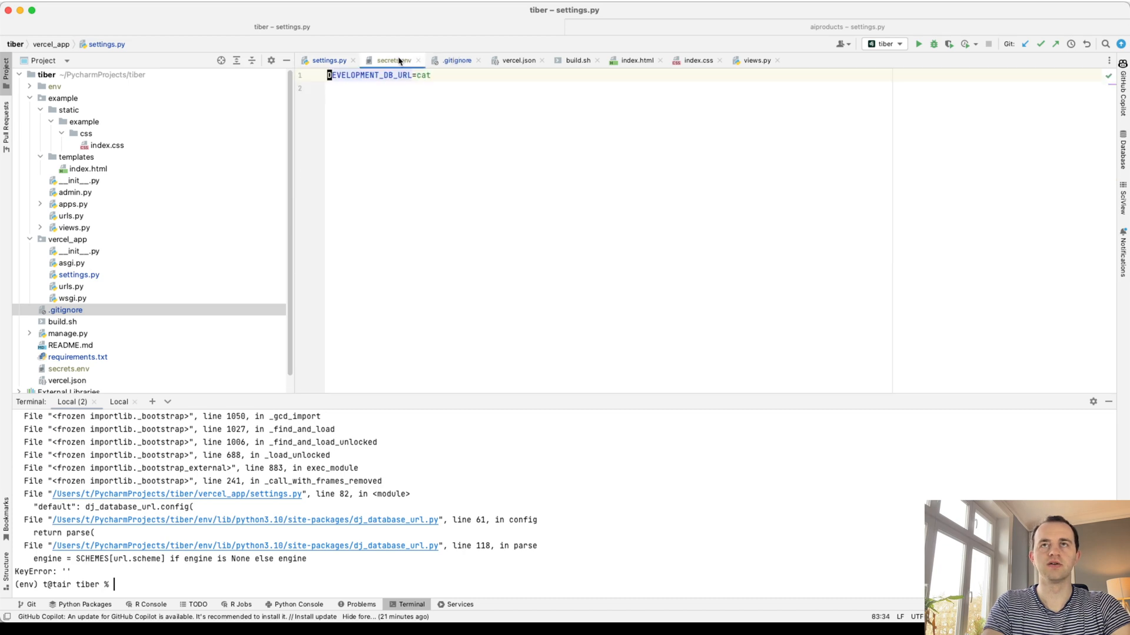
click(328, 60)
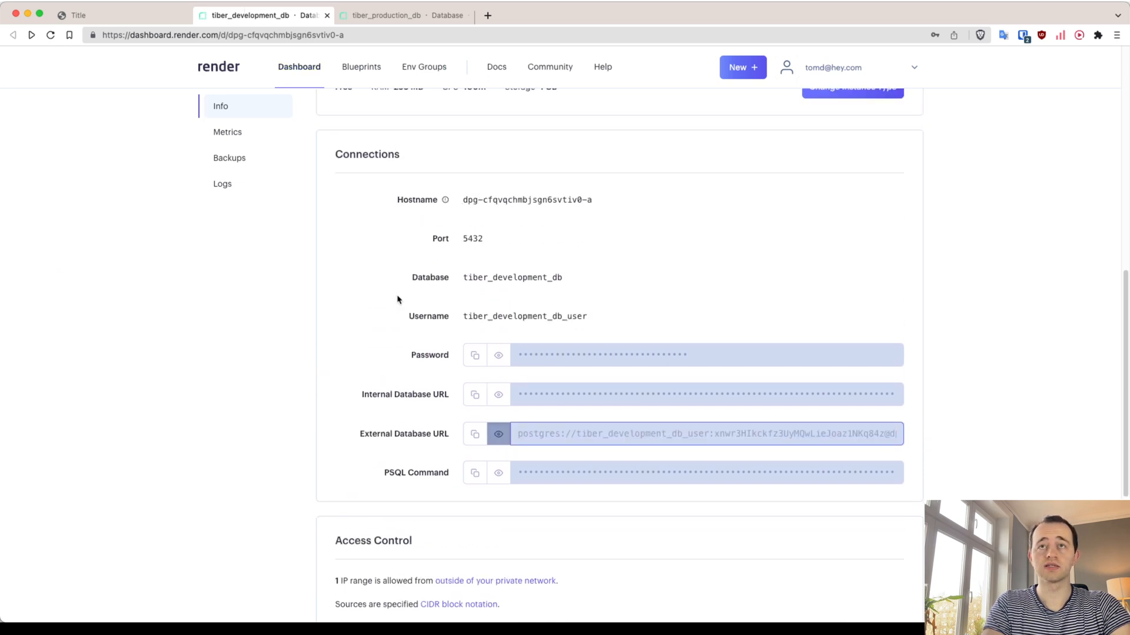
- Put the Render external database URL into secrets.env and run python manage.py runserver
scroll(up, 3)
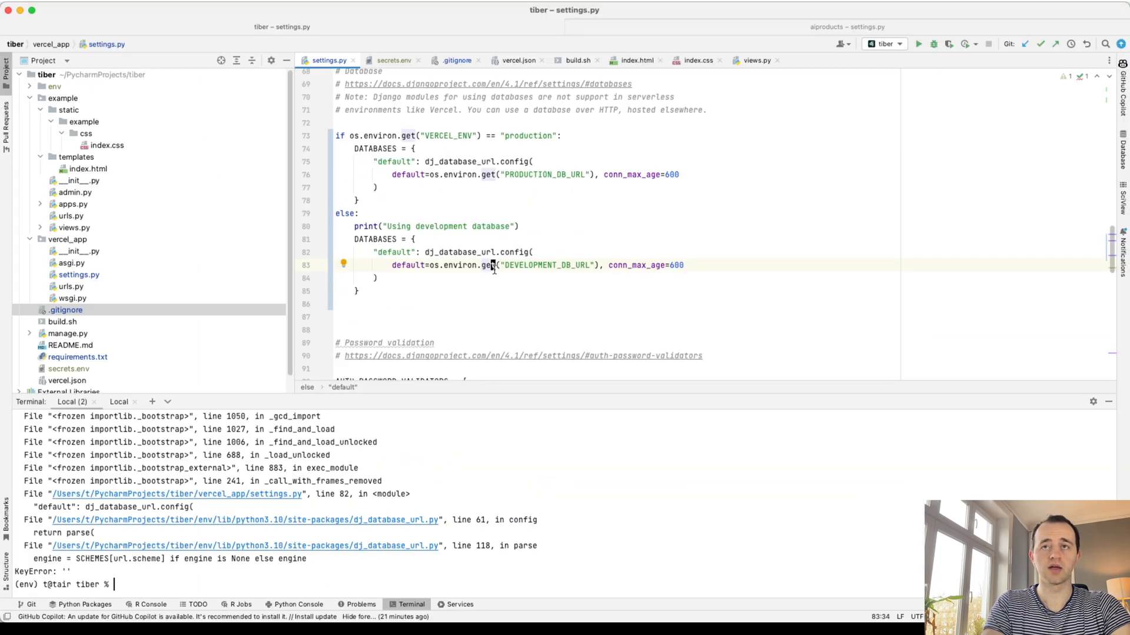
click(394, 60)
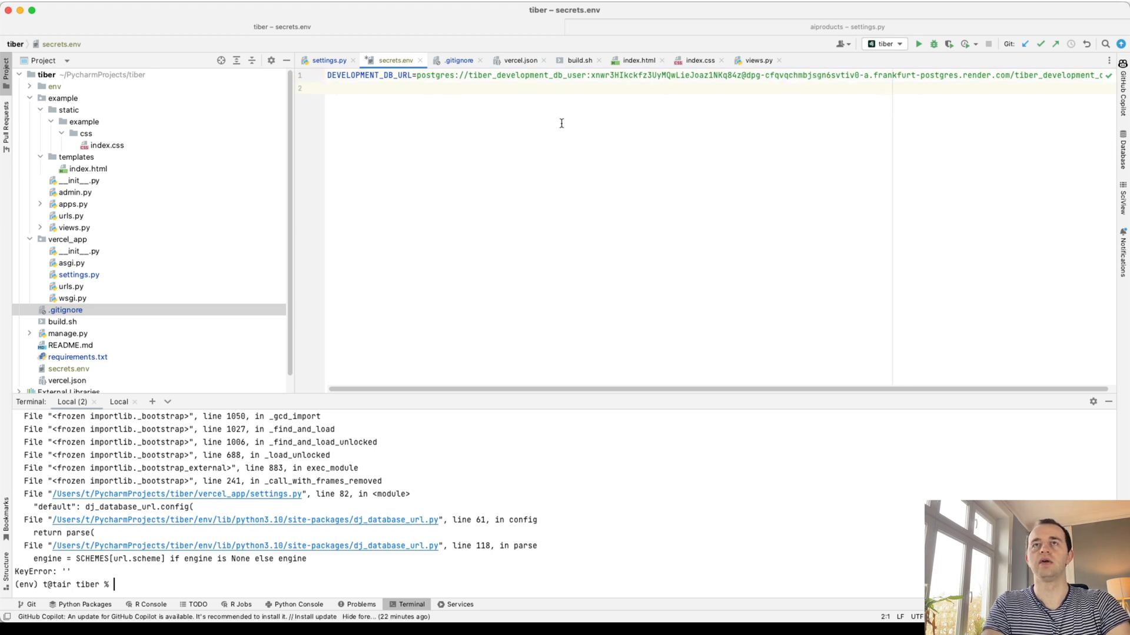
mouse_move(183, 578)
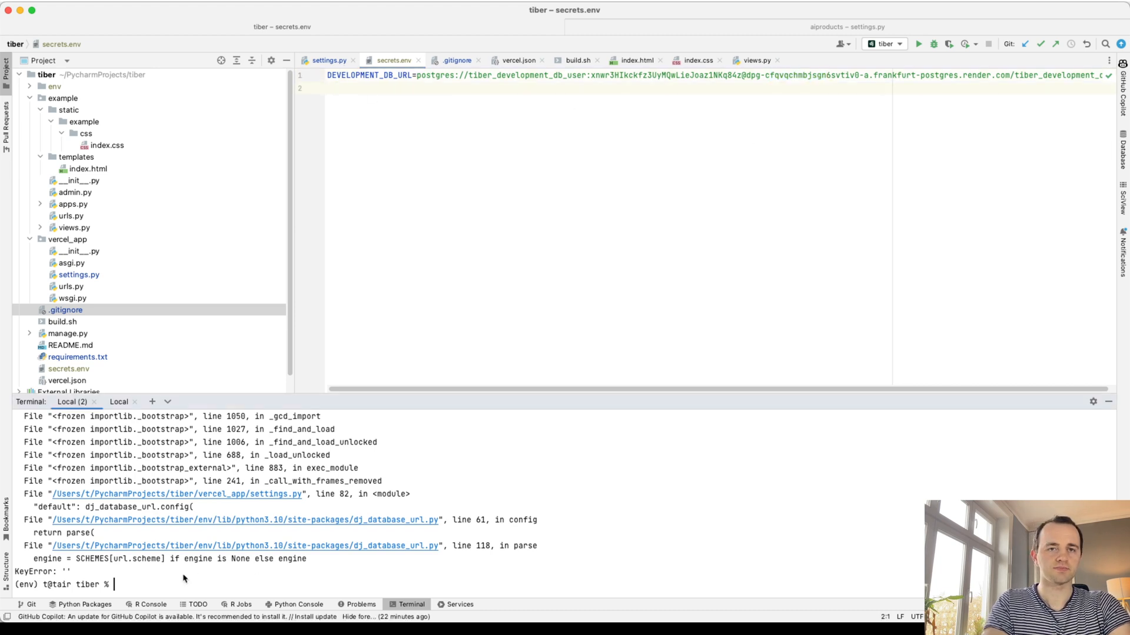
text(python manage.py runserver)
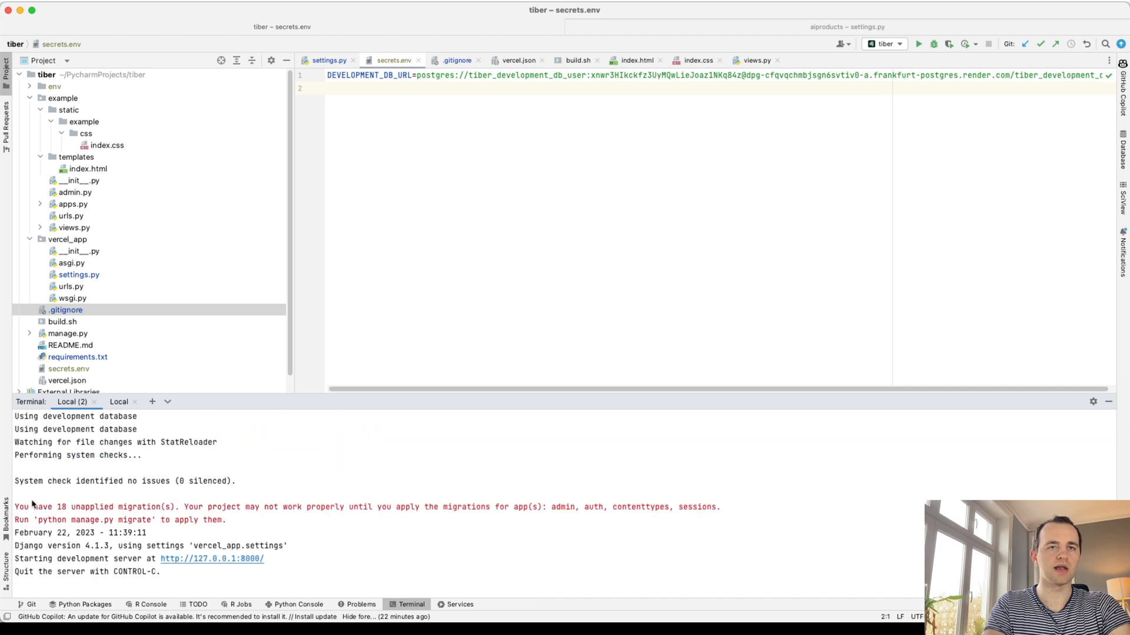
- Delete the development-database print from settings.py, then right-click the example app folder
click(329, 60)
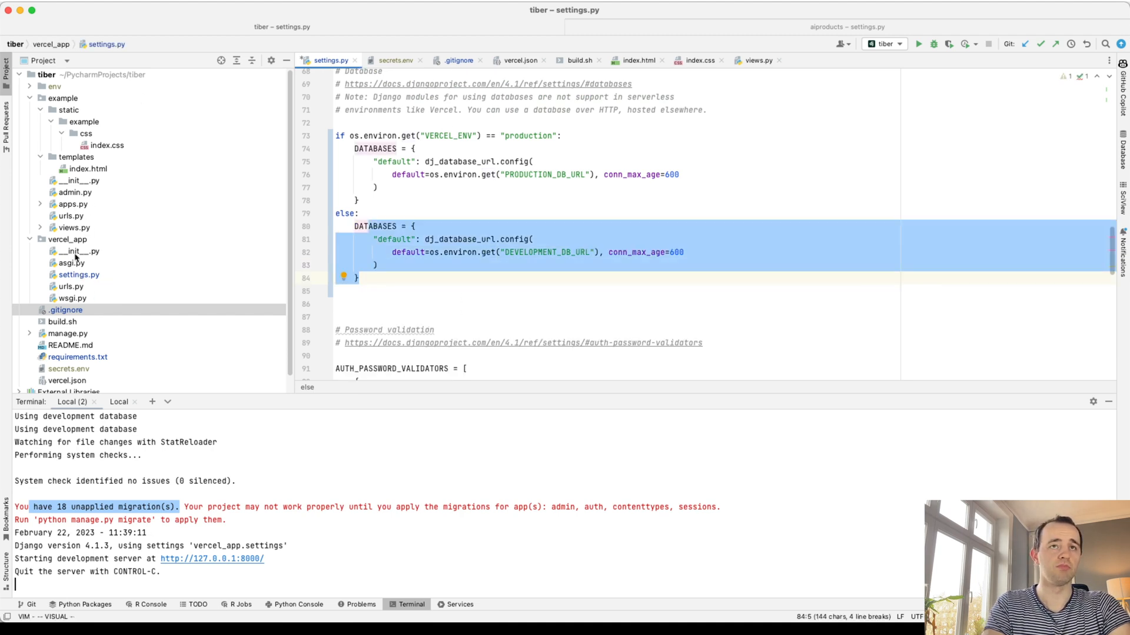
click(67, 239)
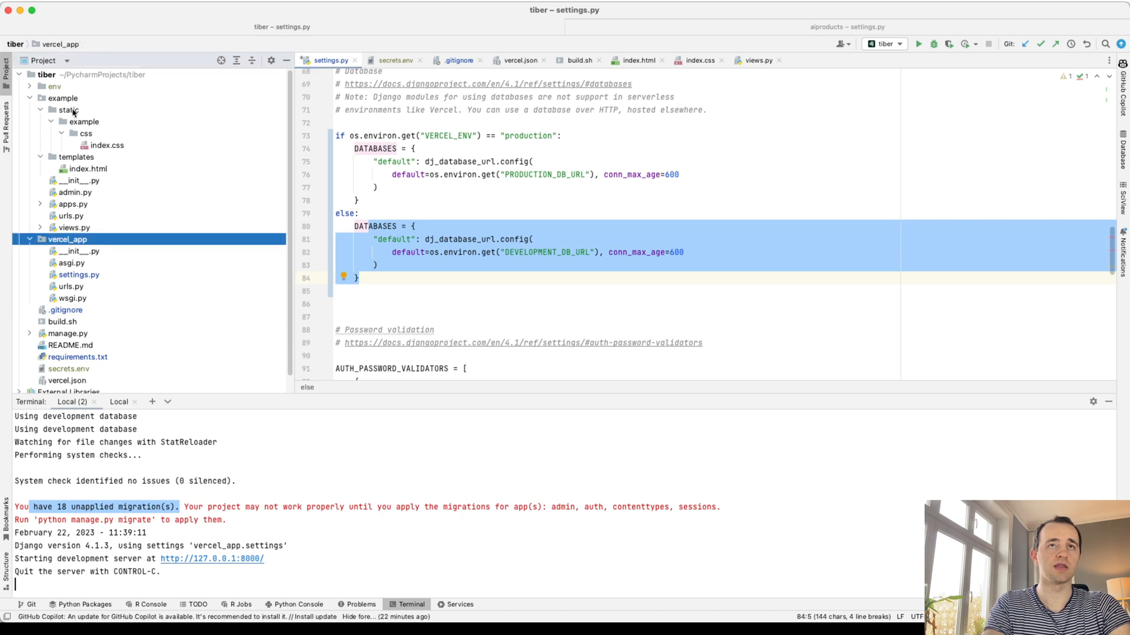
right_click(63, 99)
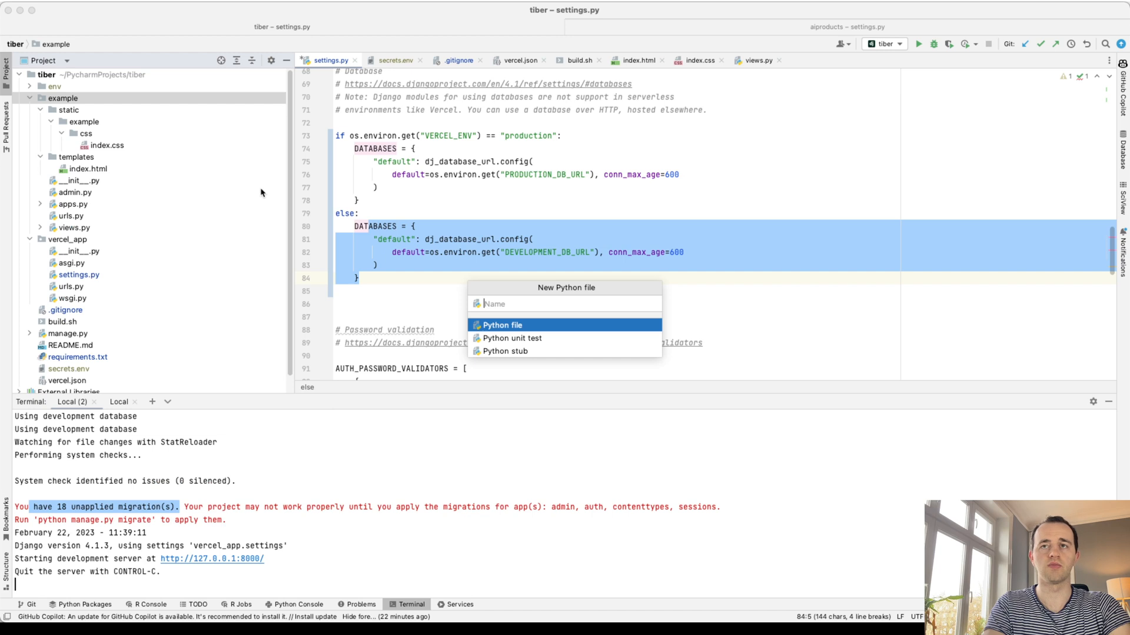
- Create models.py in the example app and add it to Git
text(models)
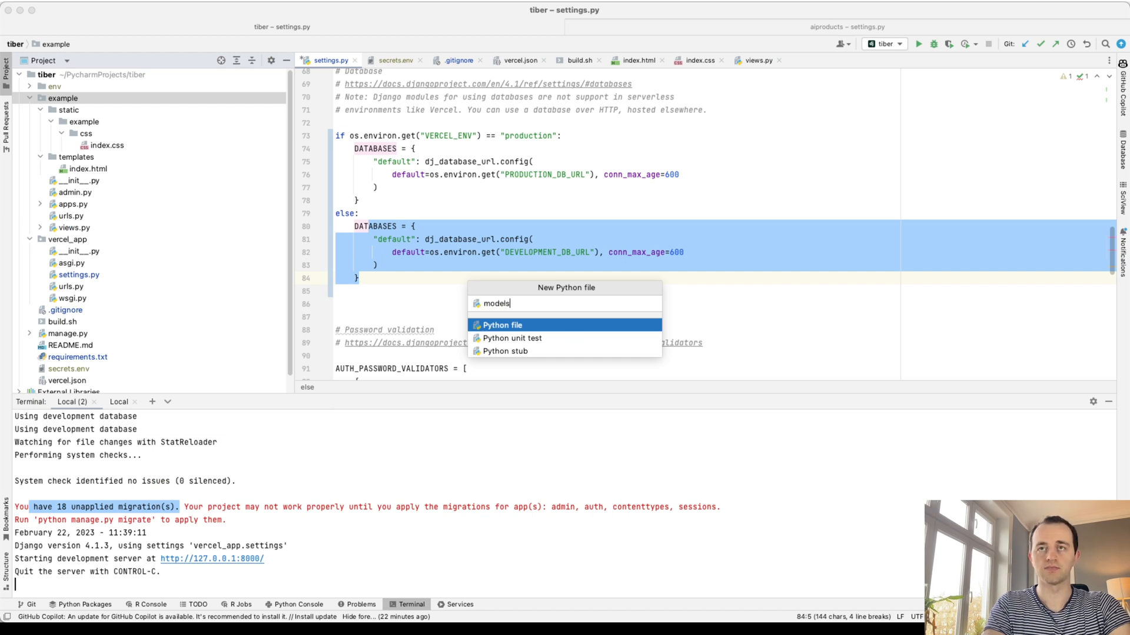
key(Enter)
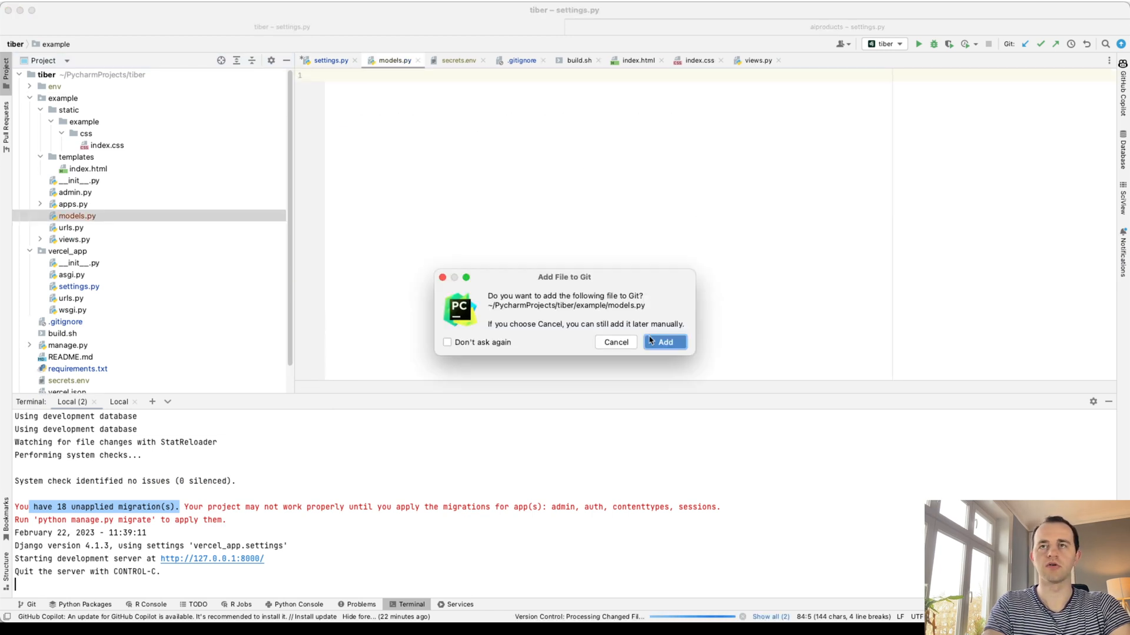
click(663, 343)
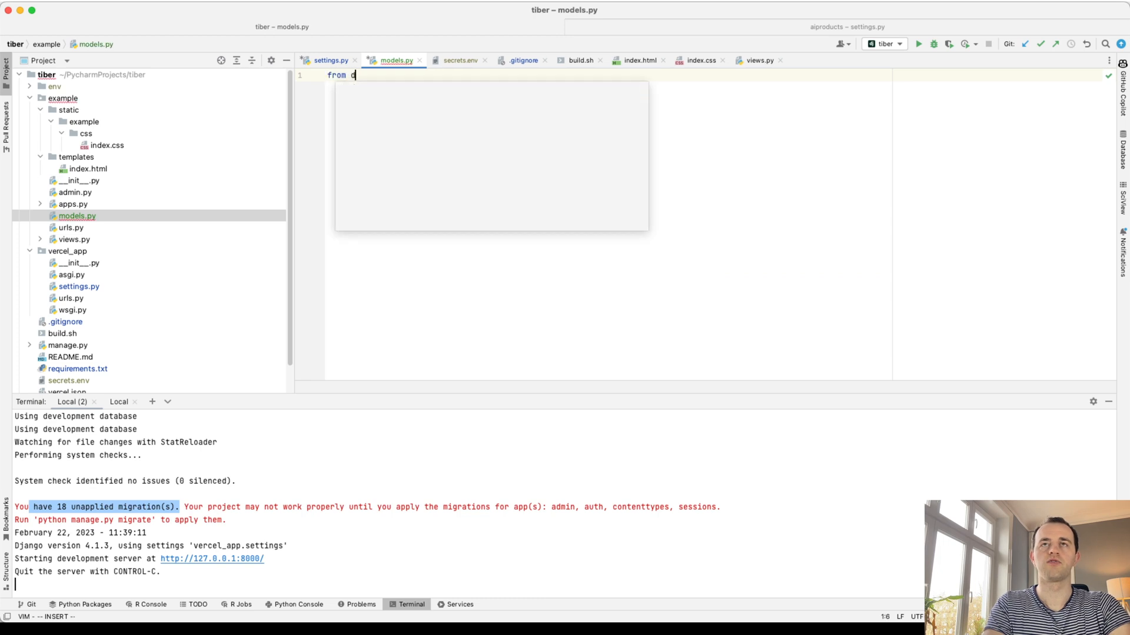
- Write a Visit model with count and created_at fields in models.py
text(jango.db import models)
text(c)
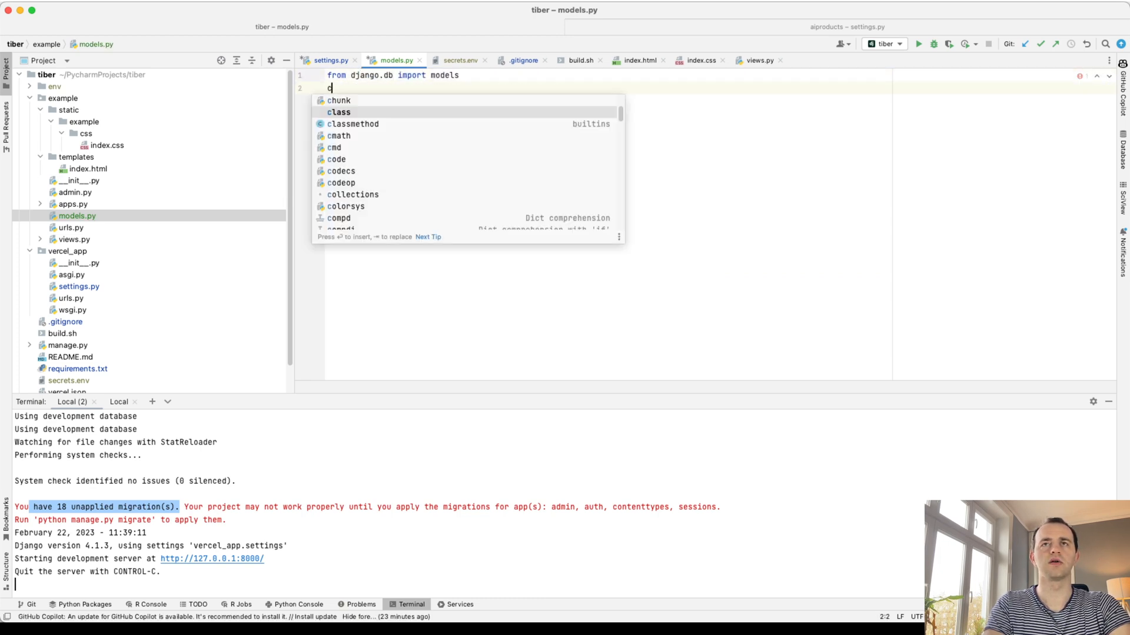
key(Tab)
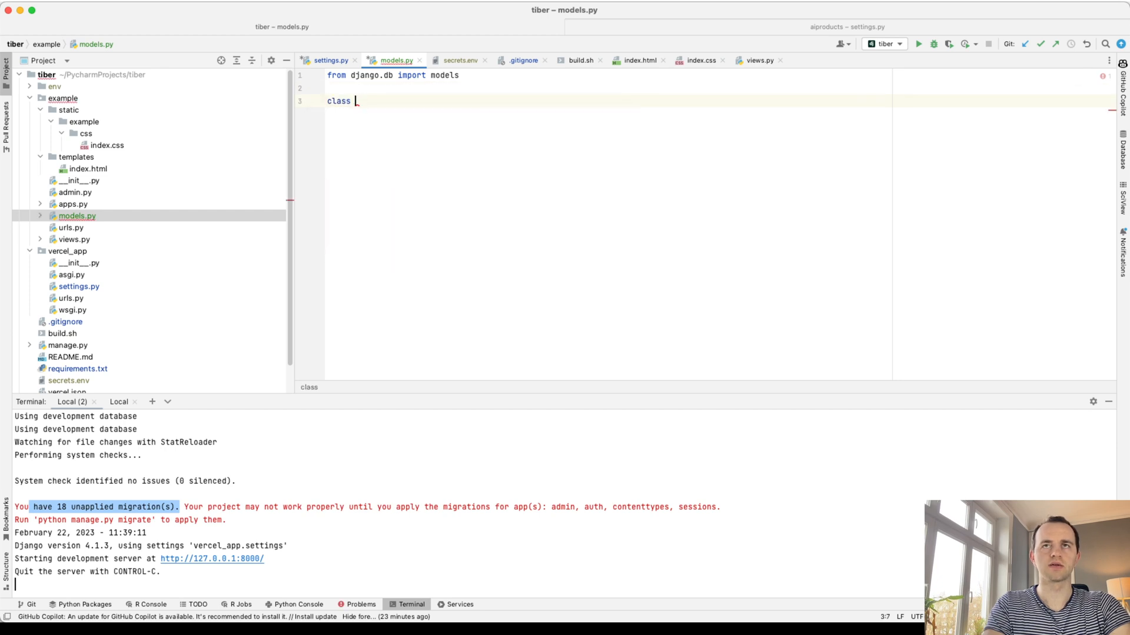
text(Visit(models.Model):)
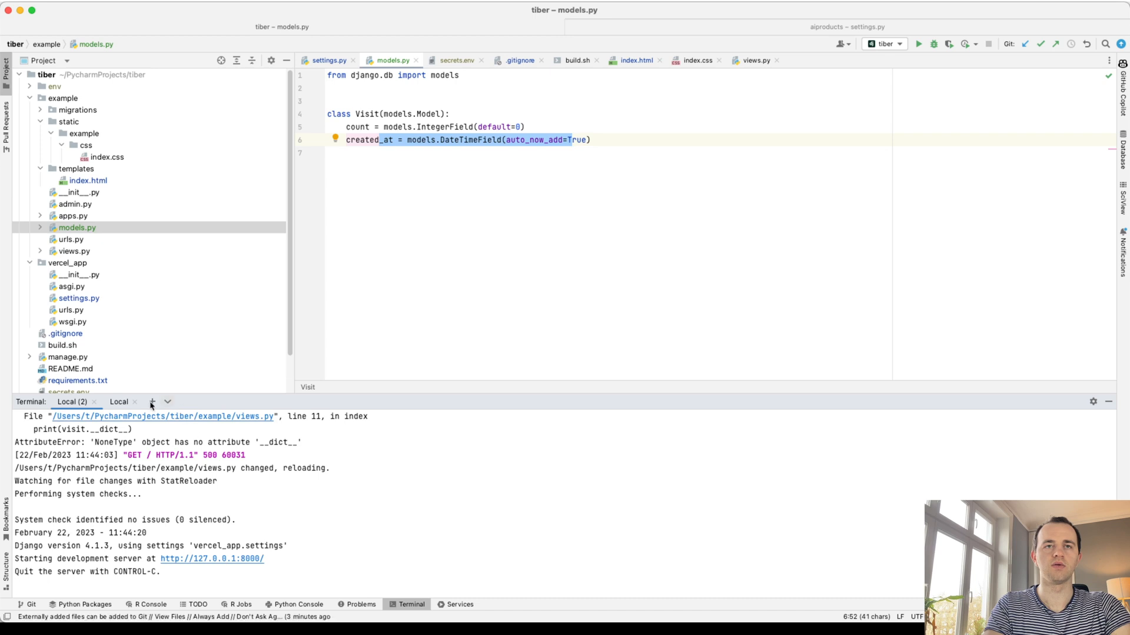
click(119, 401)
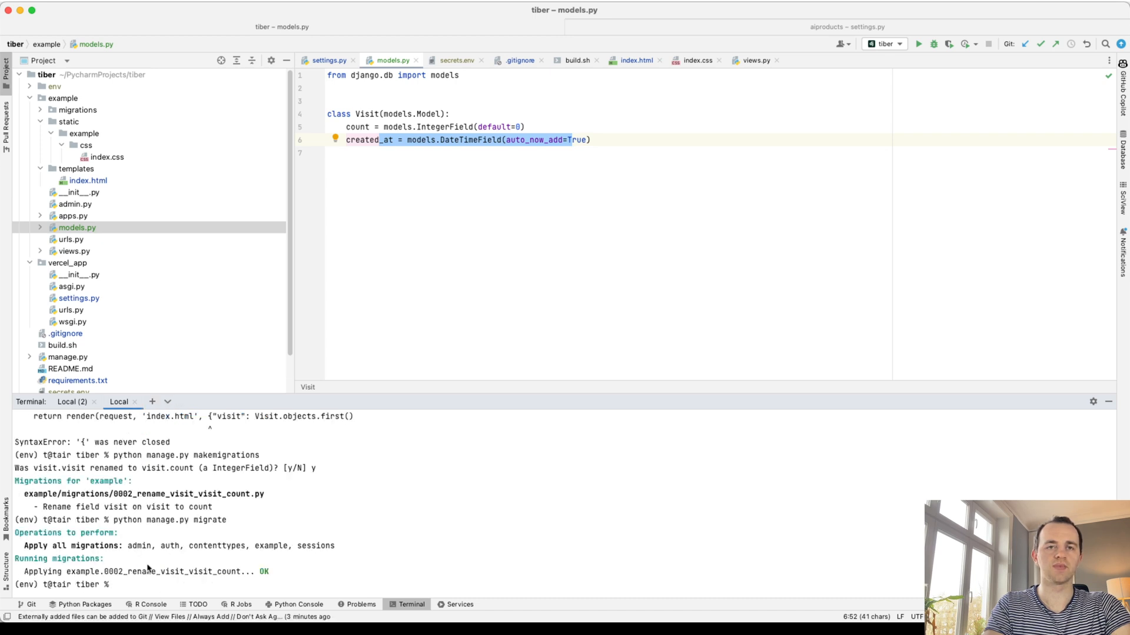
- Rerun 'makemigrations example' and 'migrate', both reporting no changes, then open views.py
text(python)
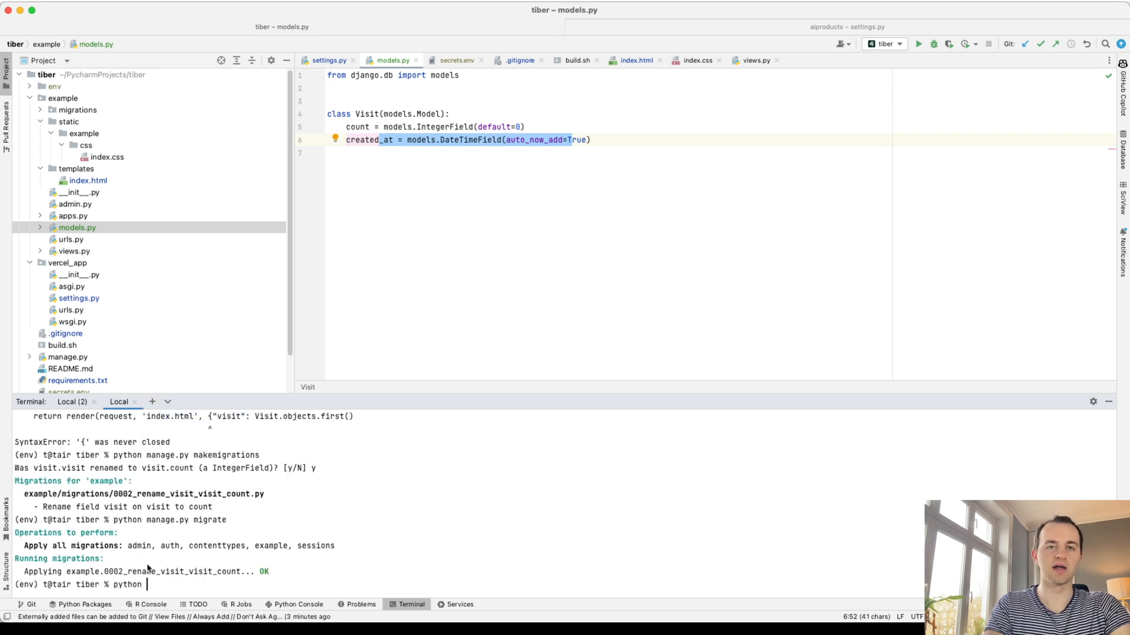
text(m)
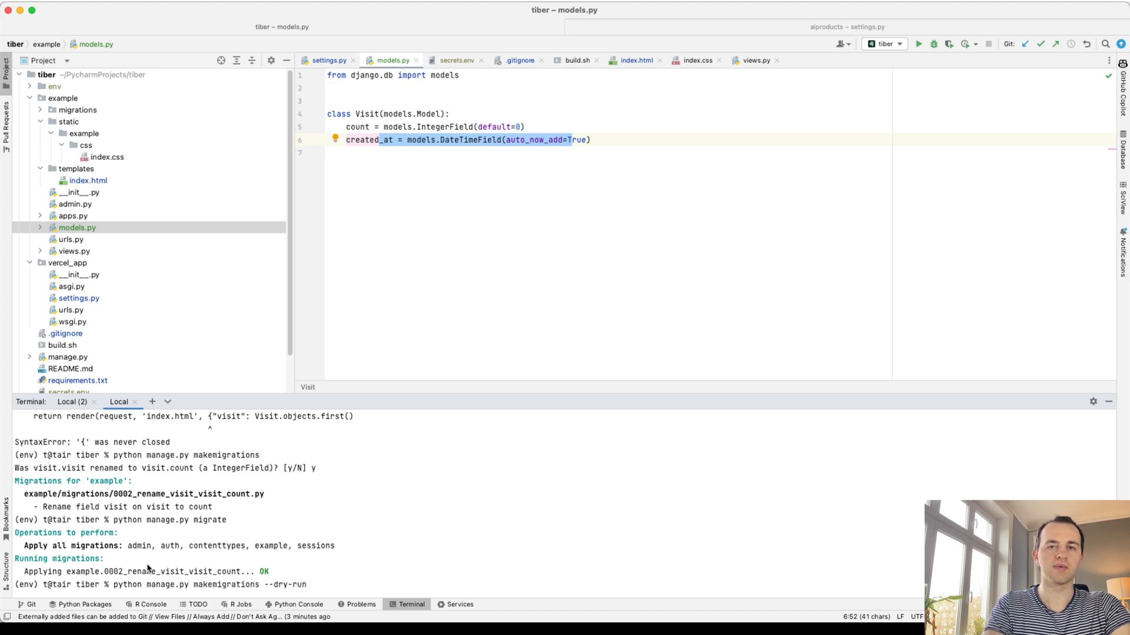
text(example)
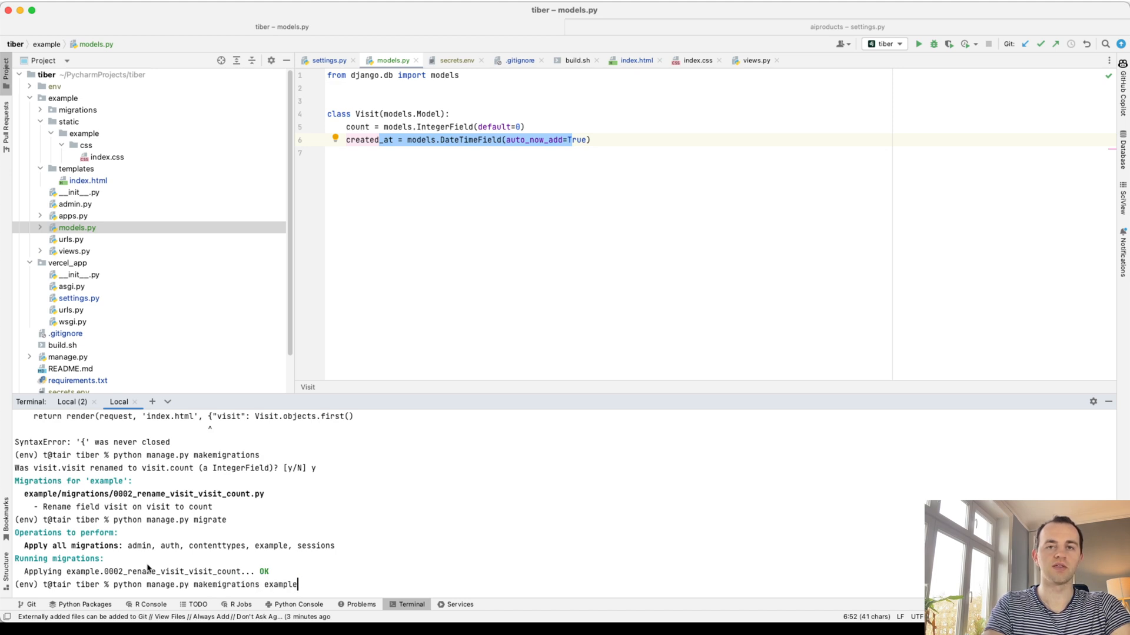
mouse_move(272, 593)
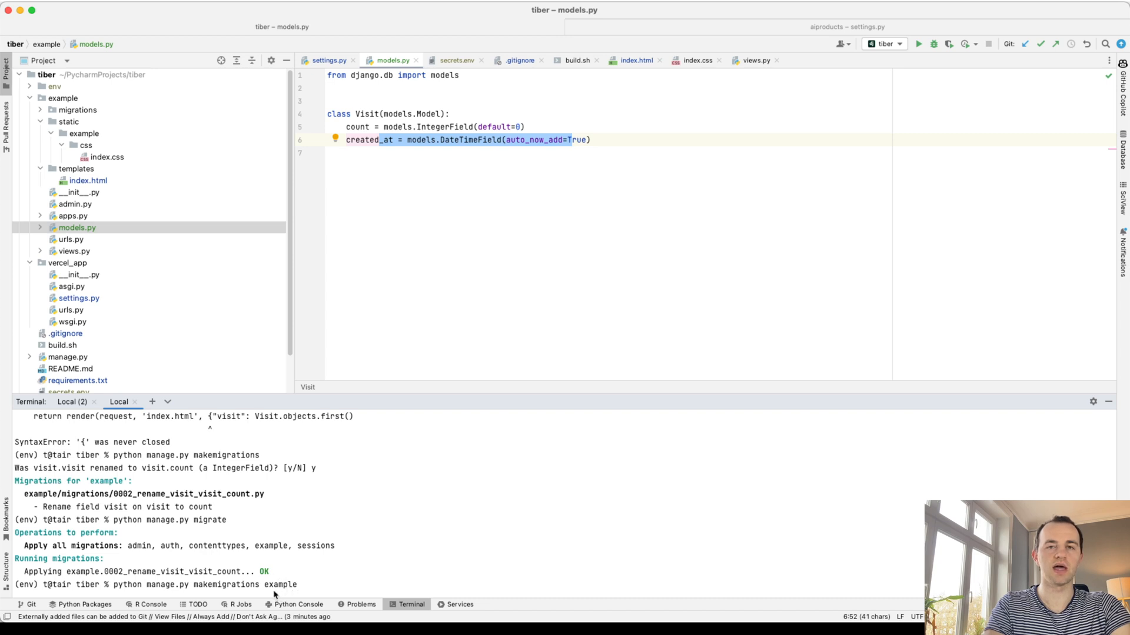
key(enter)
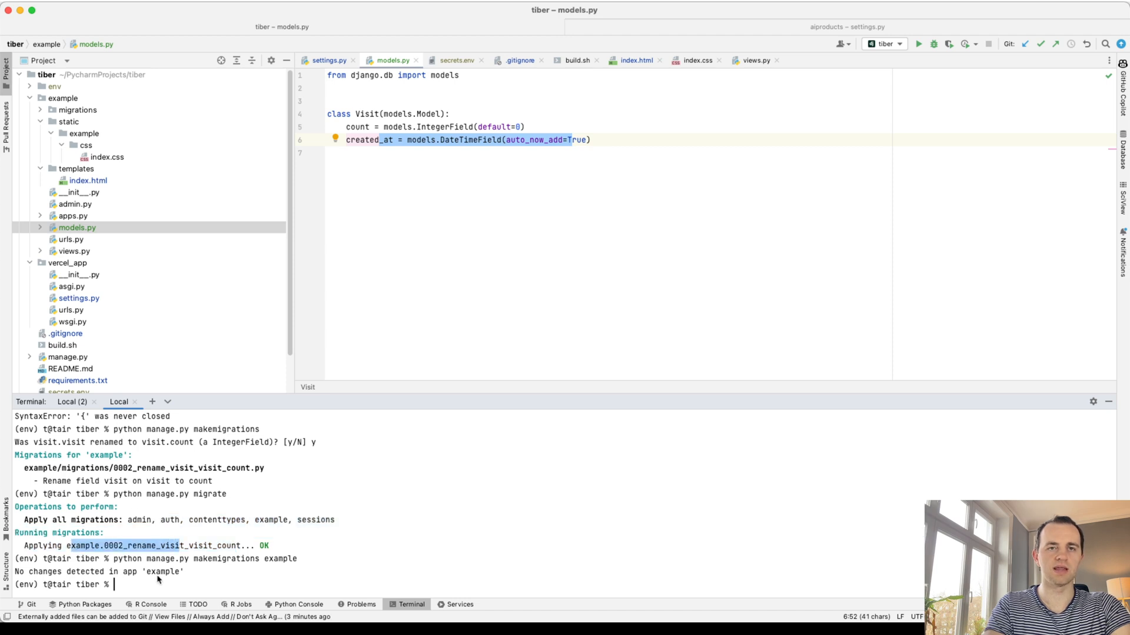
text(python manage.py migrat)
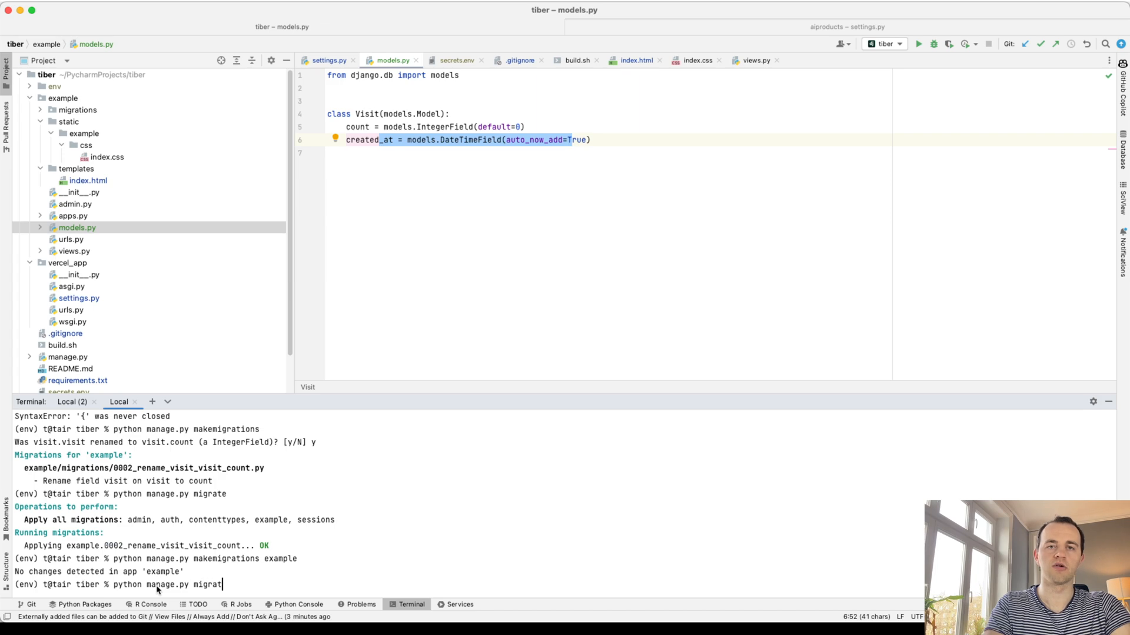
key(Enter)
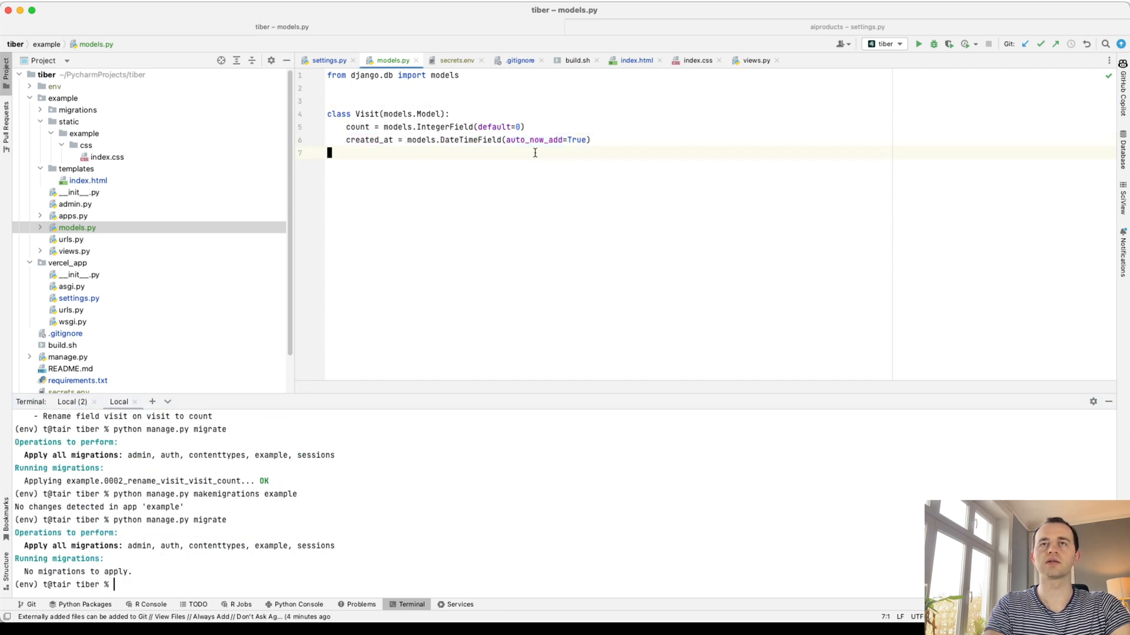
click(754, 60)
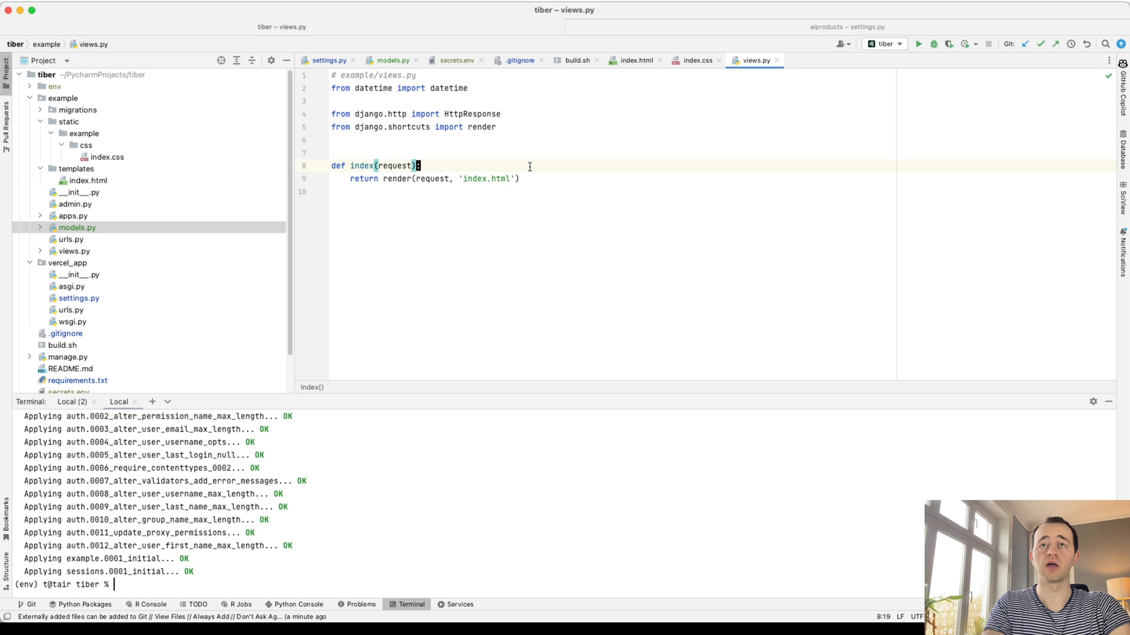
- Make index() increment or create a Visit and pass it to render, then open index.html
text(first_visit = _Vi)
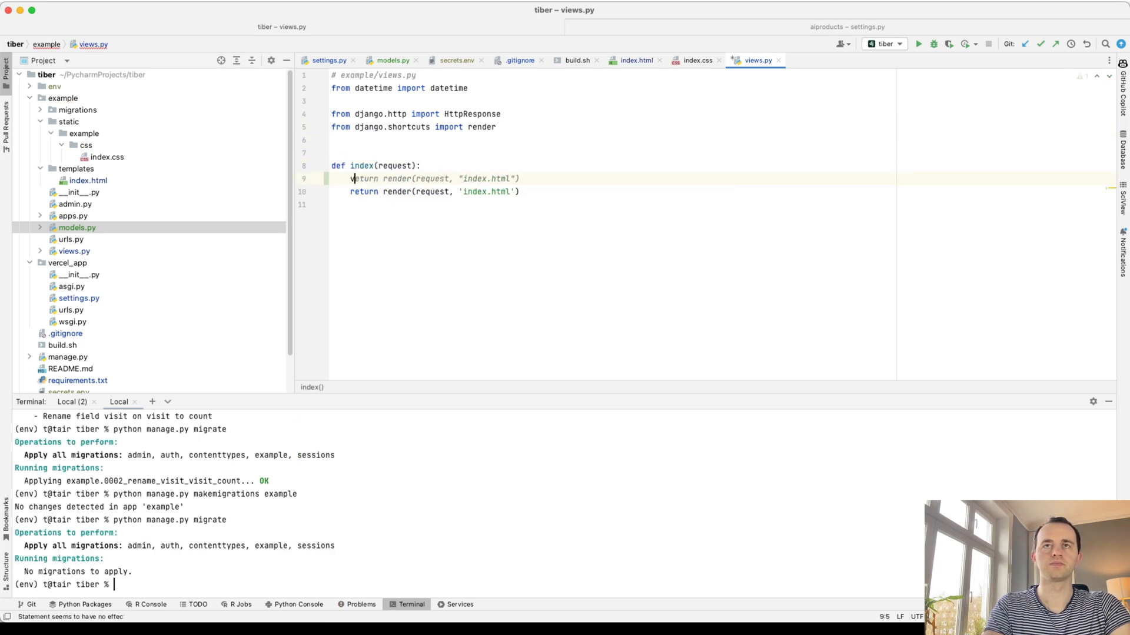
text(visits = _Visit.objects.all()
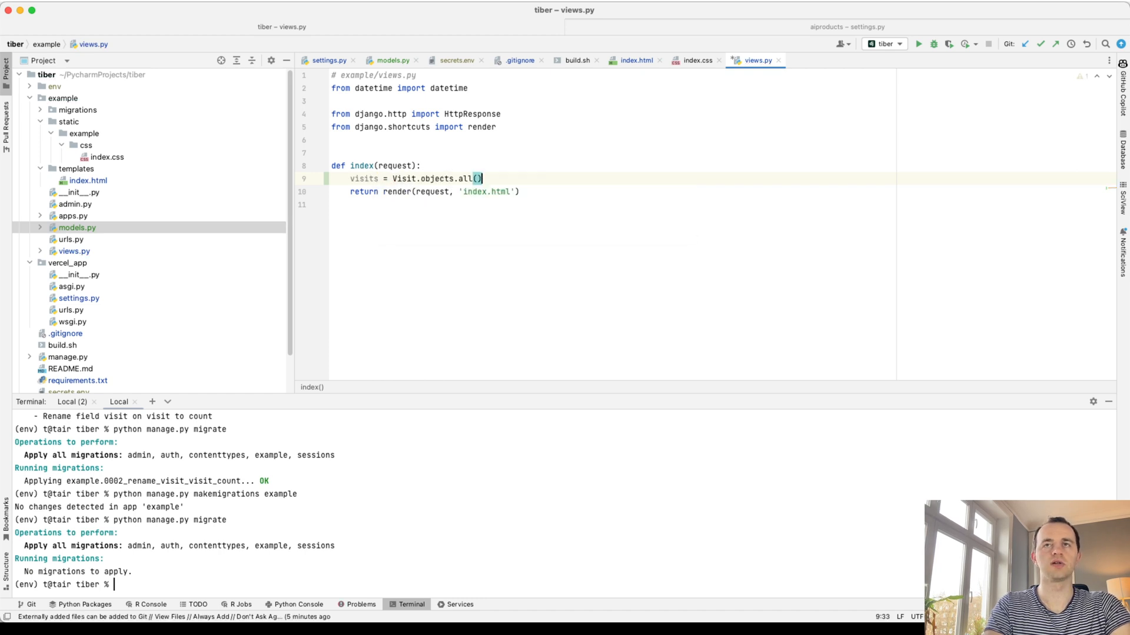
text(if visits:)
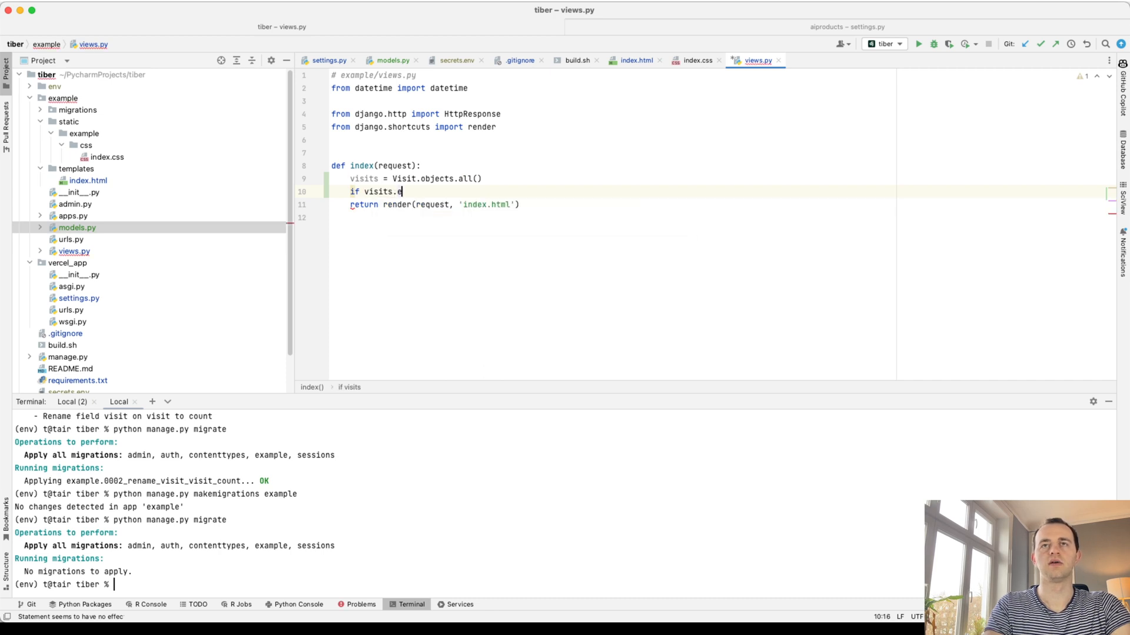
text(xists:)
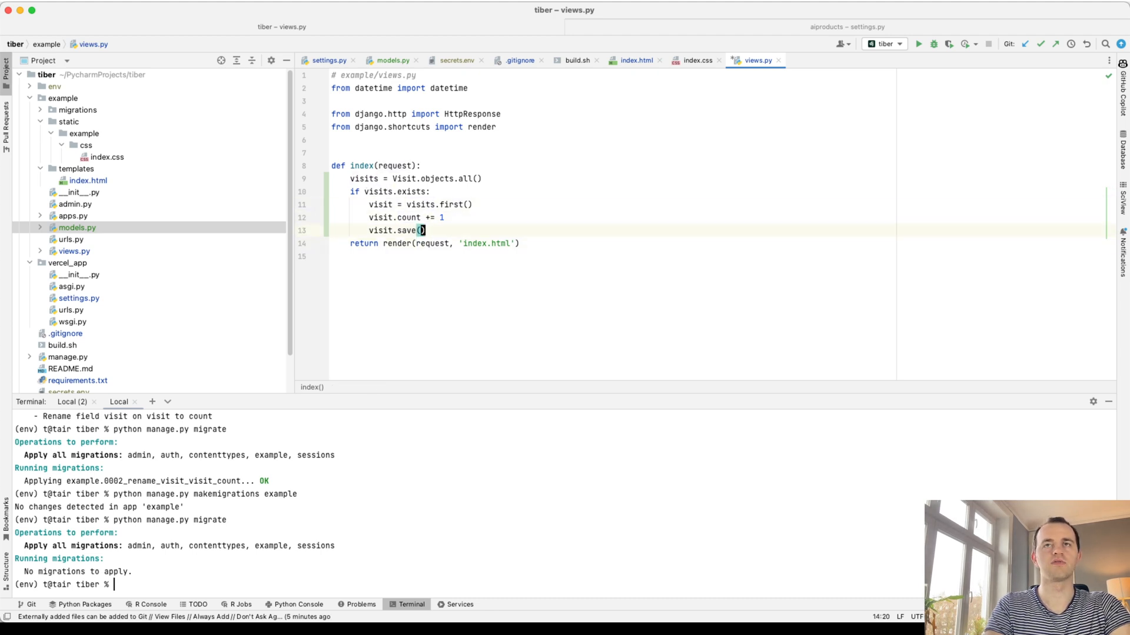
text(, {"visits": visits})
text(visit = Visit.objects.create())
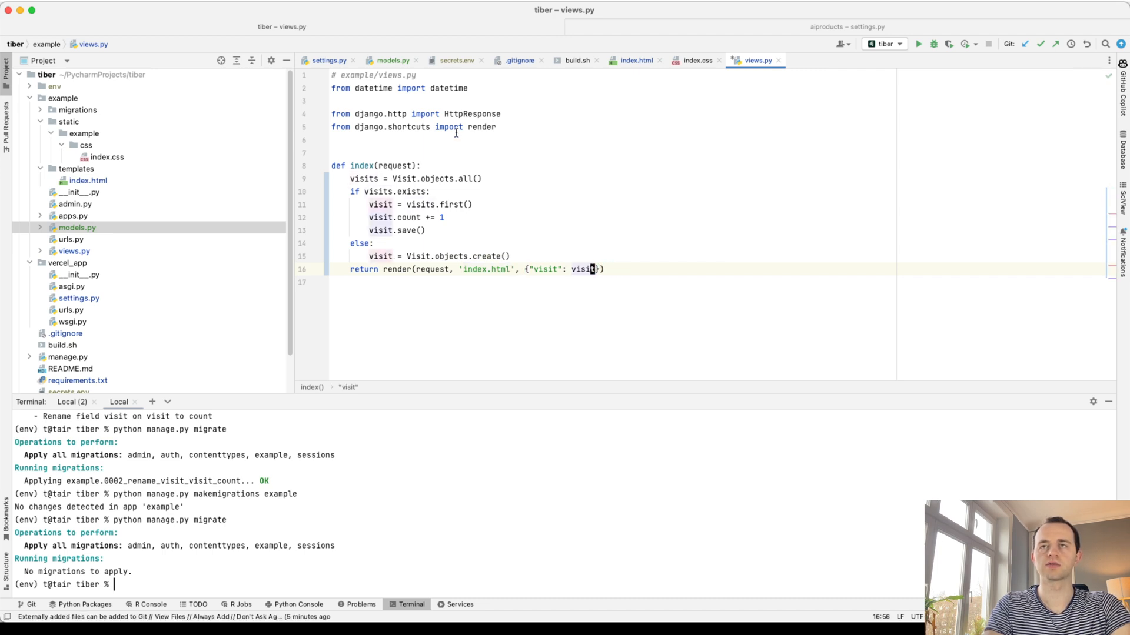
click(636, 60)
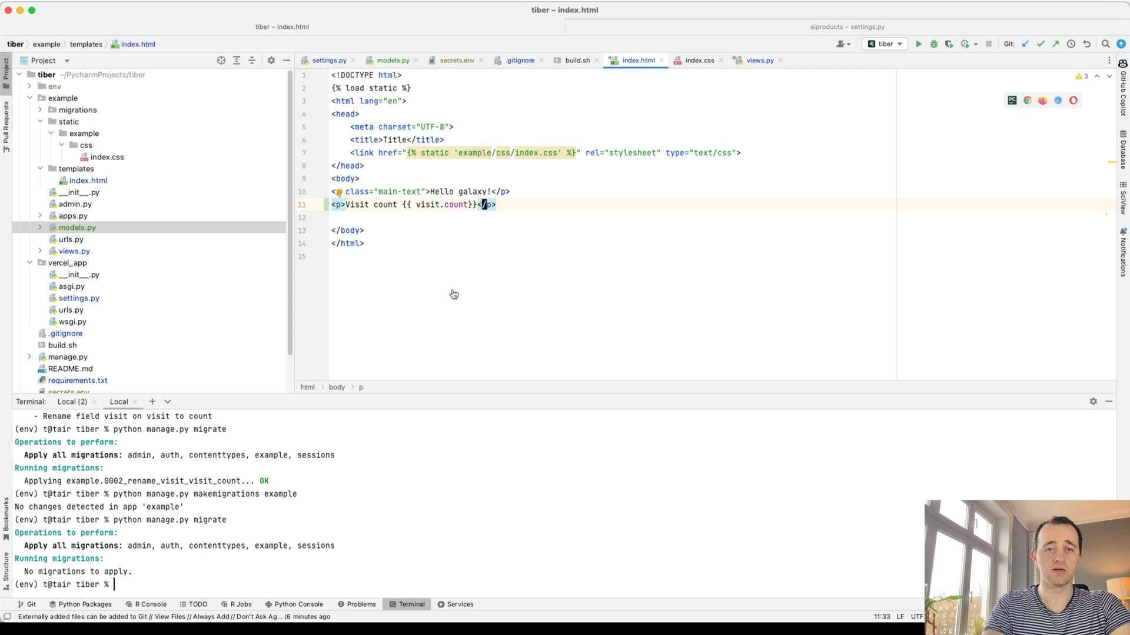
- Inspect the runserver 'Visit' NameError and open views.py to add 'from .models import Visit'
click(70, 402)
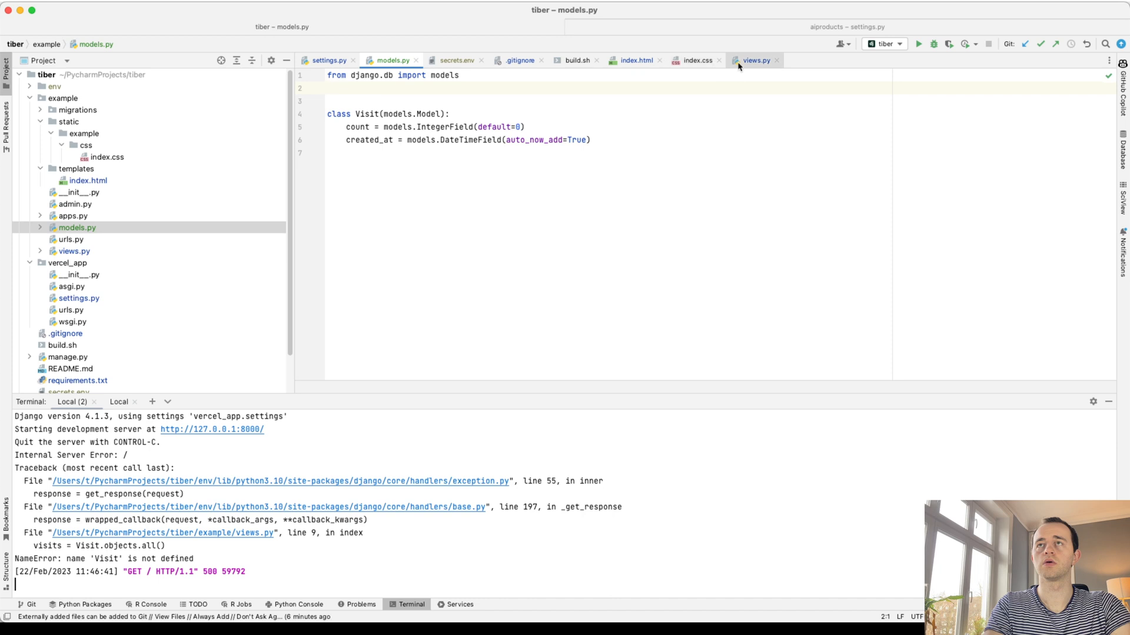
click(755, 60)
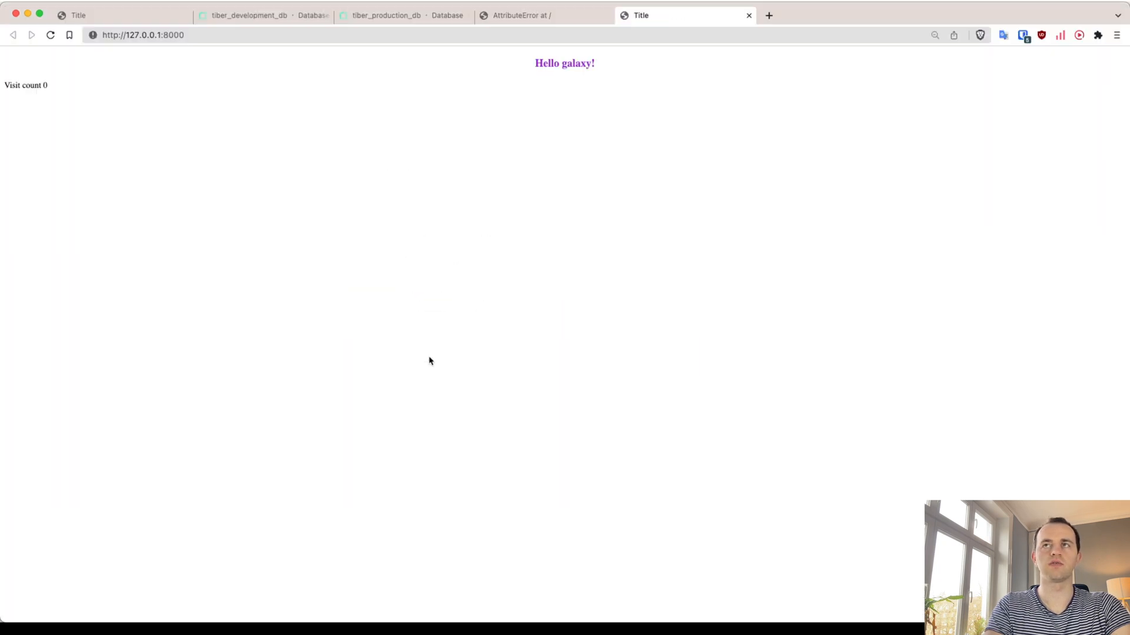
mouse_move(226, 178)
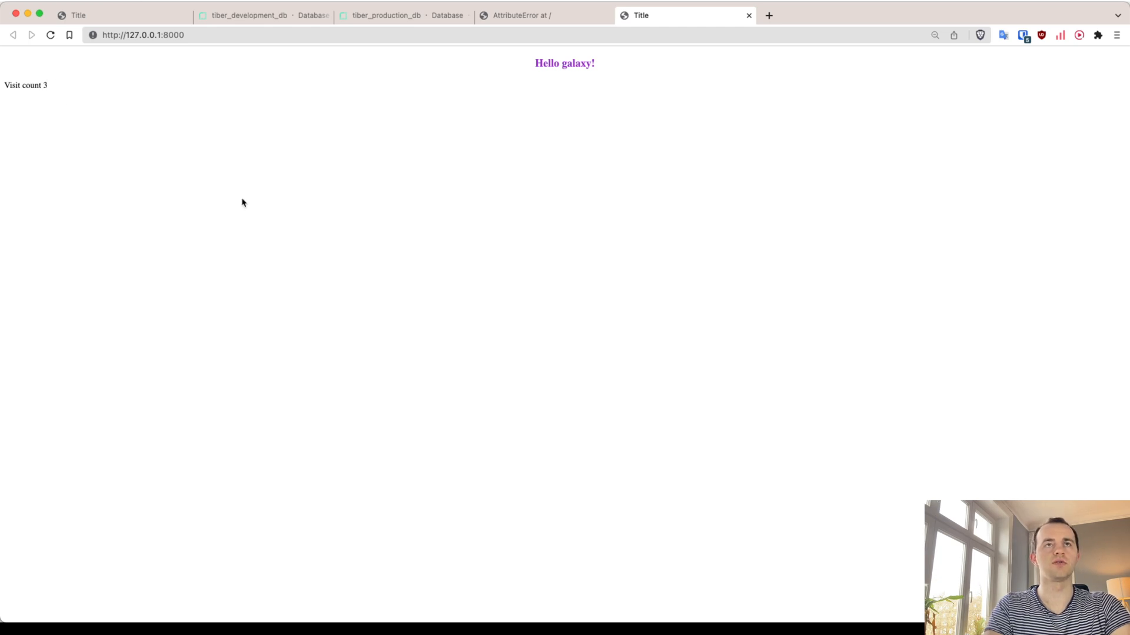
click(385, 15)
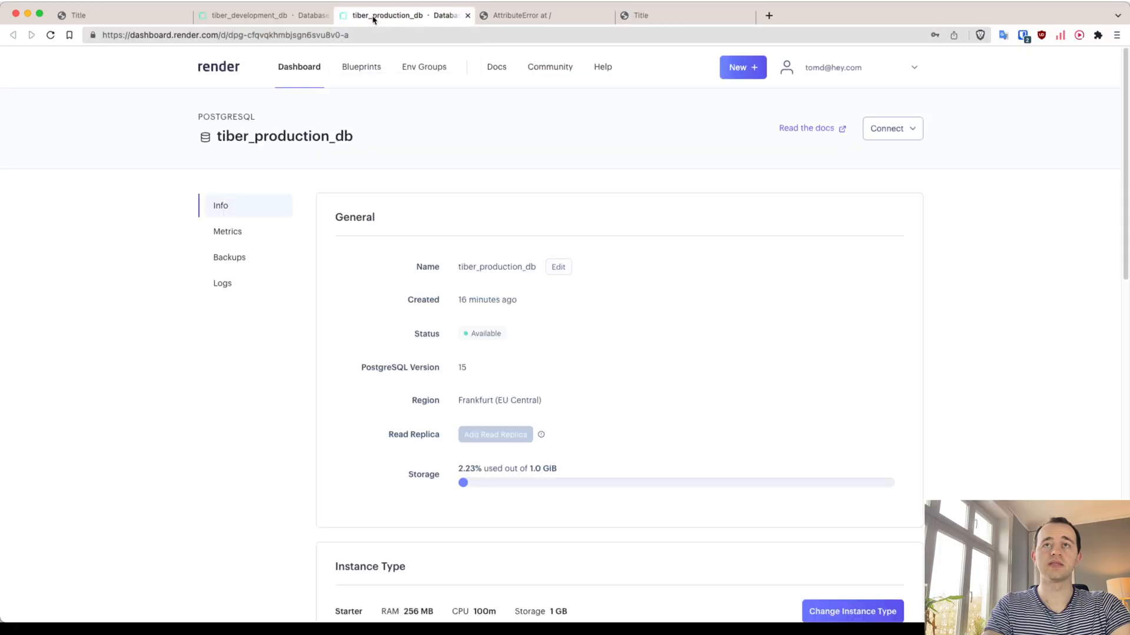
- Scroll to Connections and reveal tiber_production_db's External Database URL
scroll(down, 3)
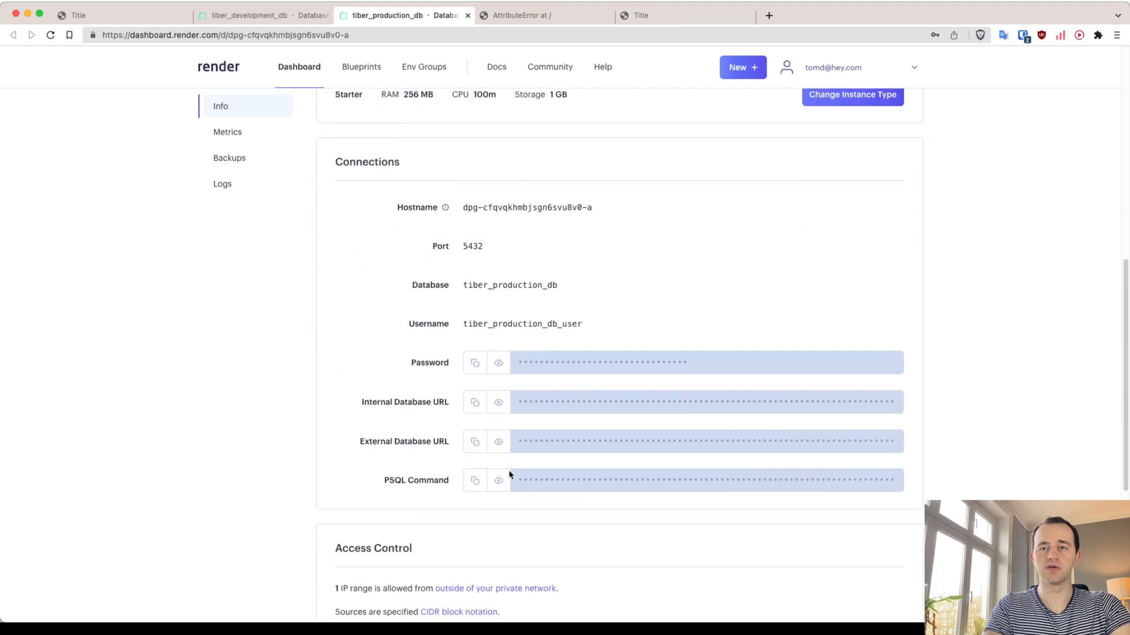
click(497, 442)
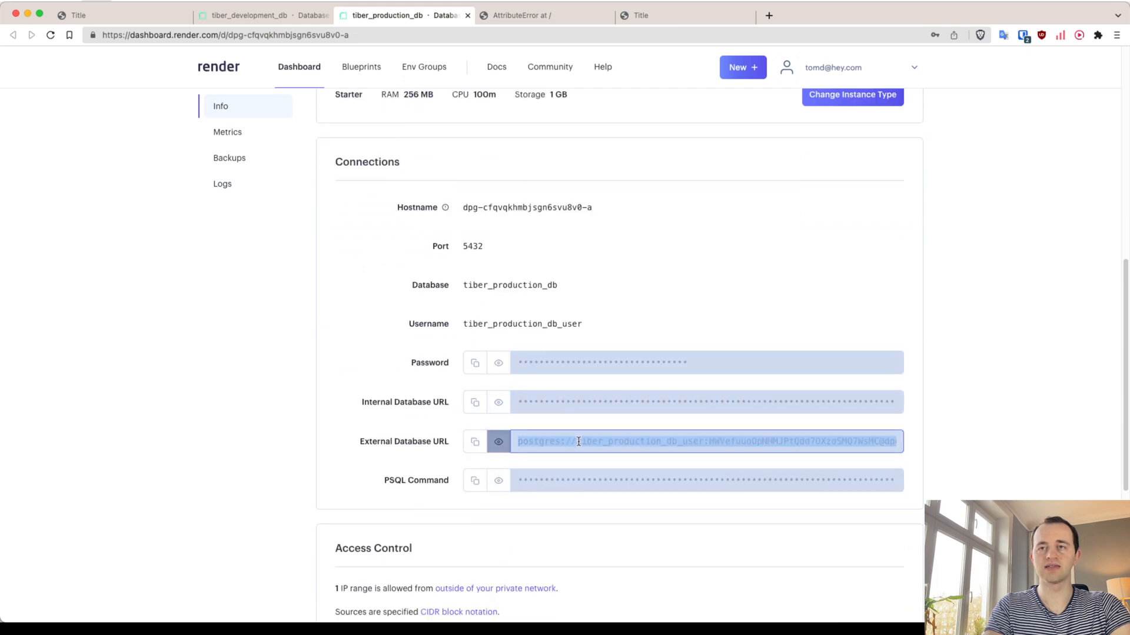
mouse_move(400, 366)
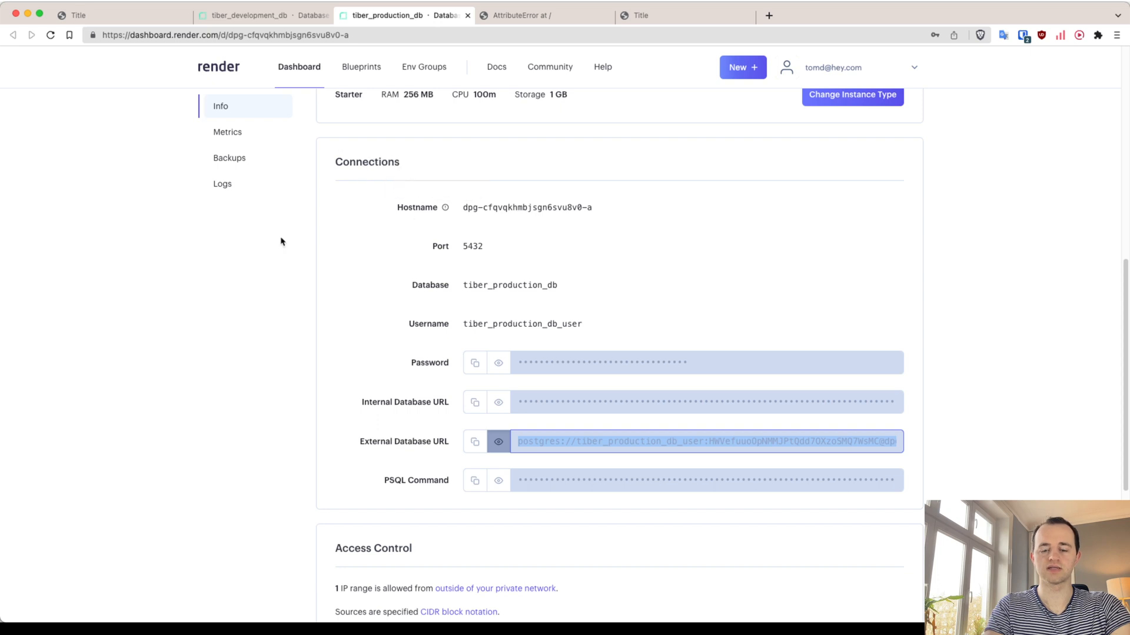
click(822, 14)
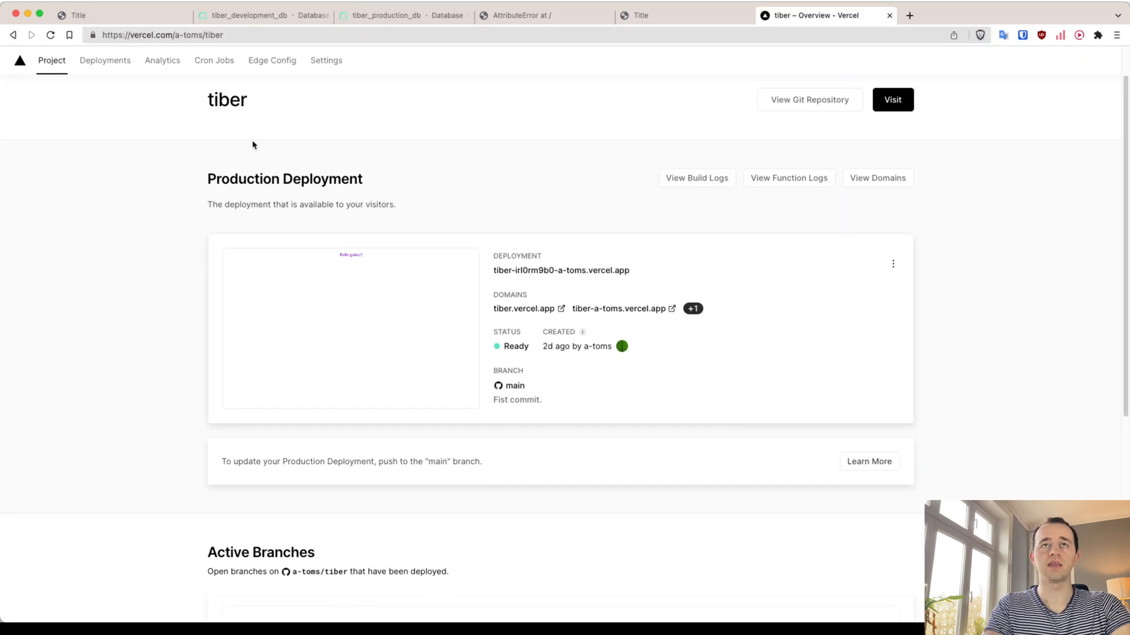
- Add a PRODUCTION_DB_URL environment variable to tiber's Vercel settings for Production
click(326, 60)
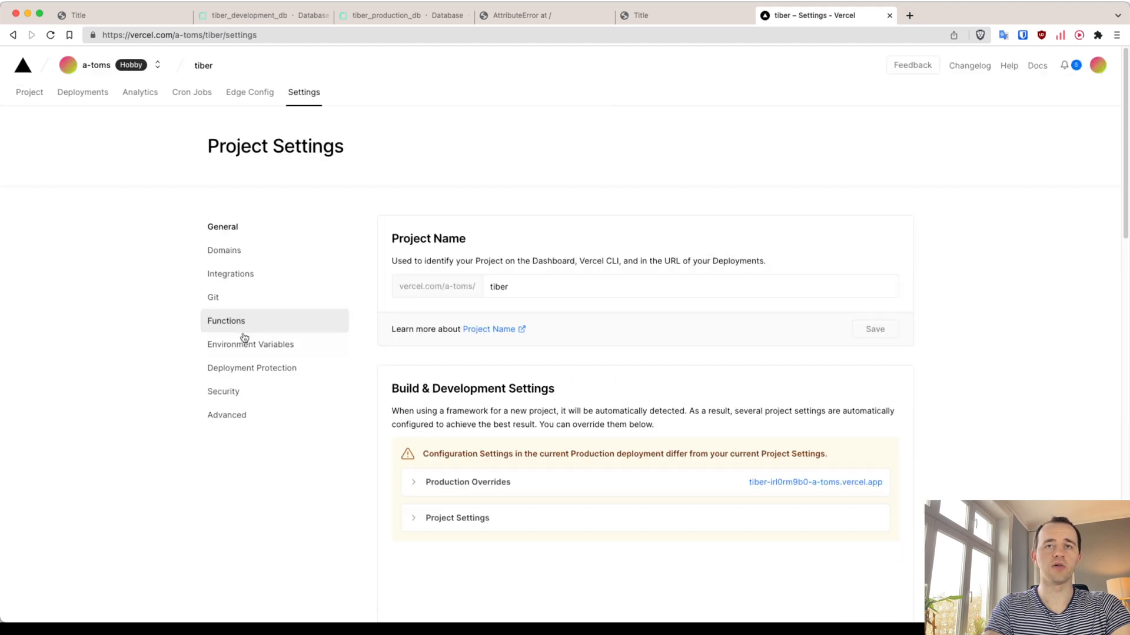
click(250, 345)
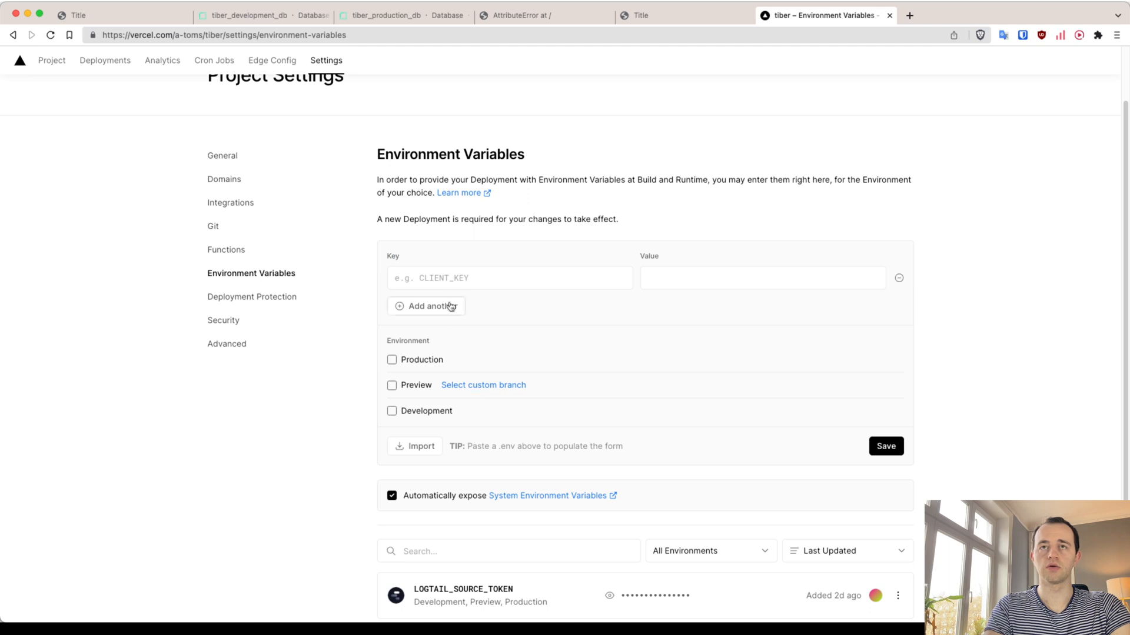
text(PRO)
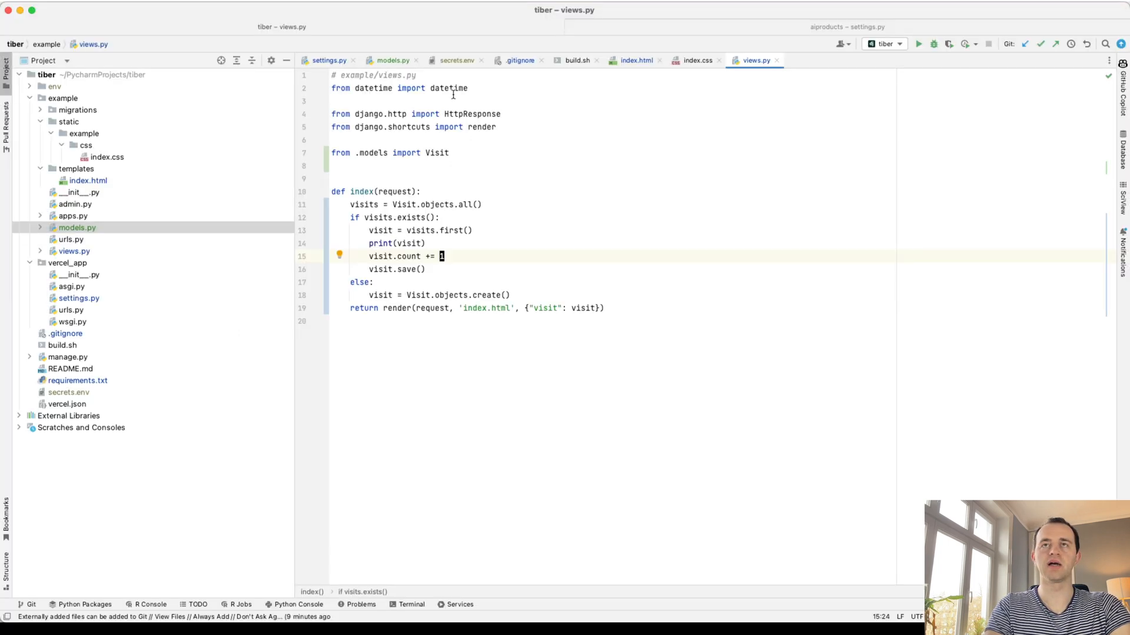
click(328, 60)
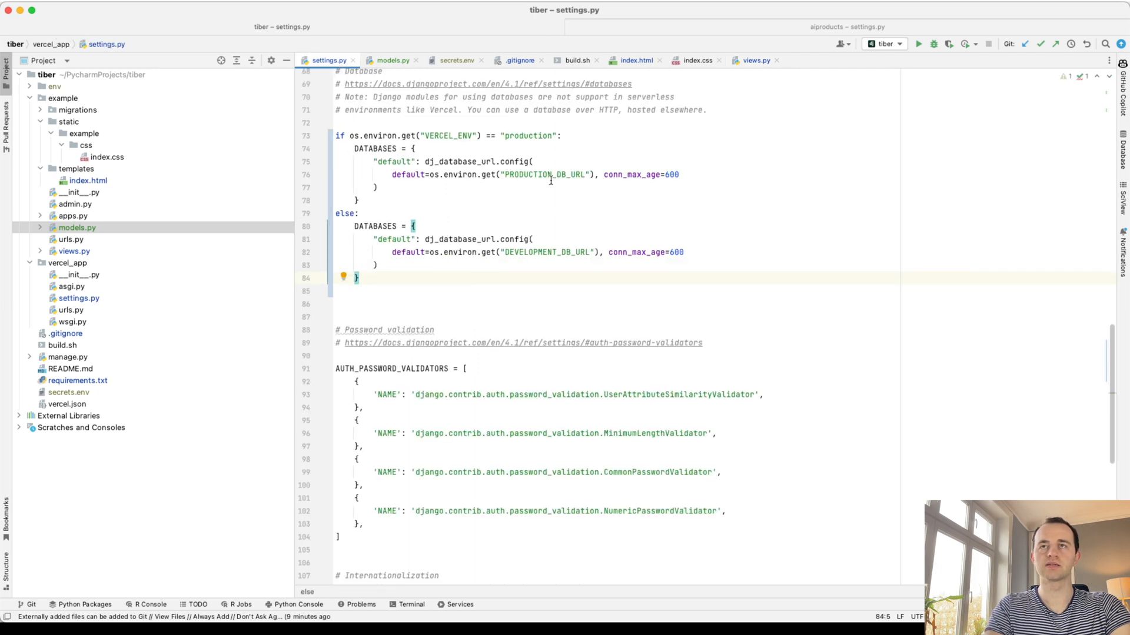
click(825, 14)
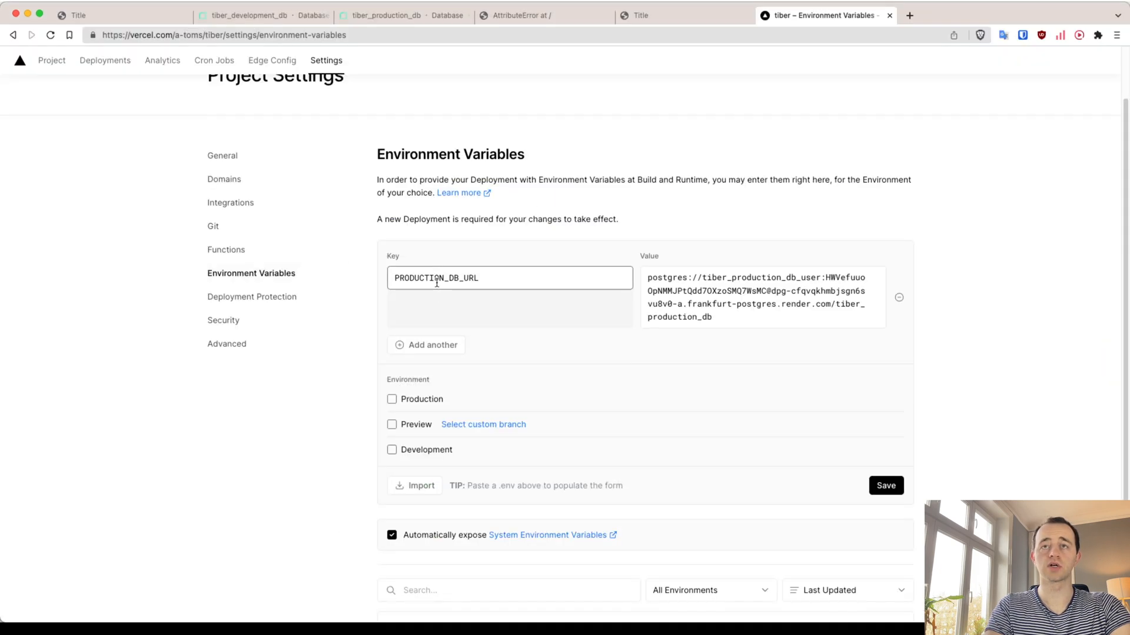
click(885, 486)
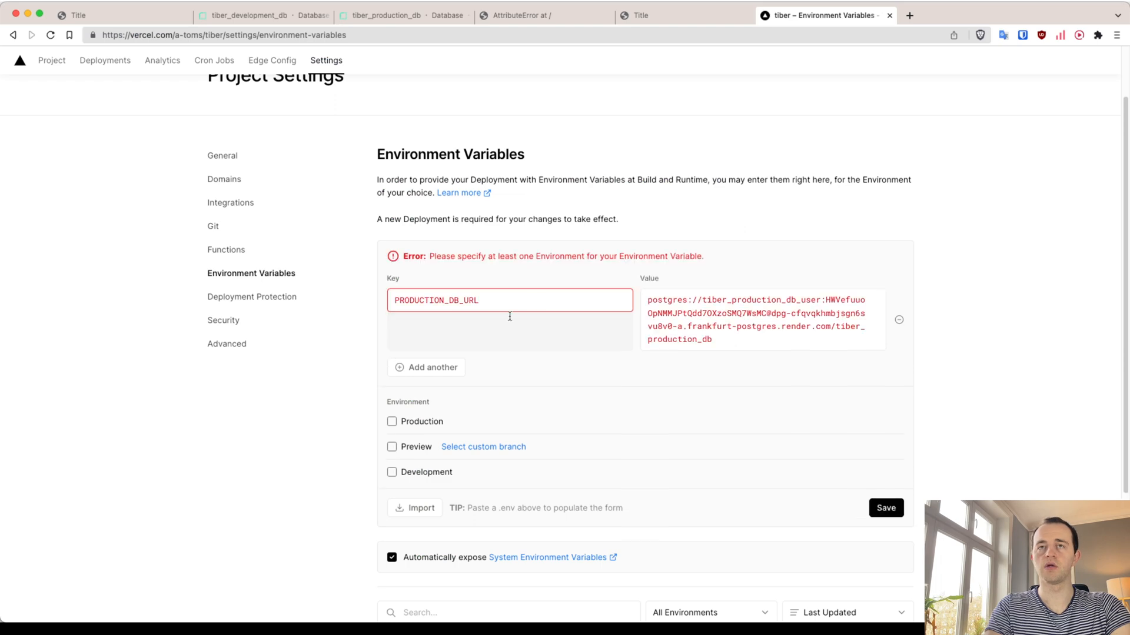
click(392, 422)
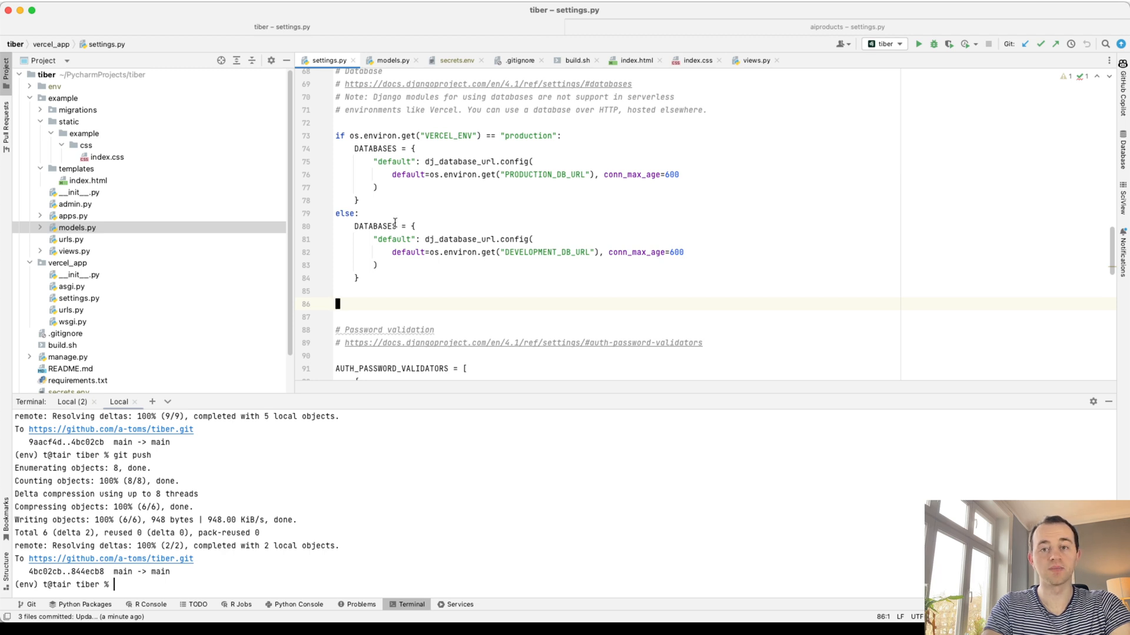
- Add 'python3 manage.py migrate' to build.sh, then commit and push the change
click(61, 345)
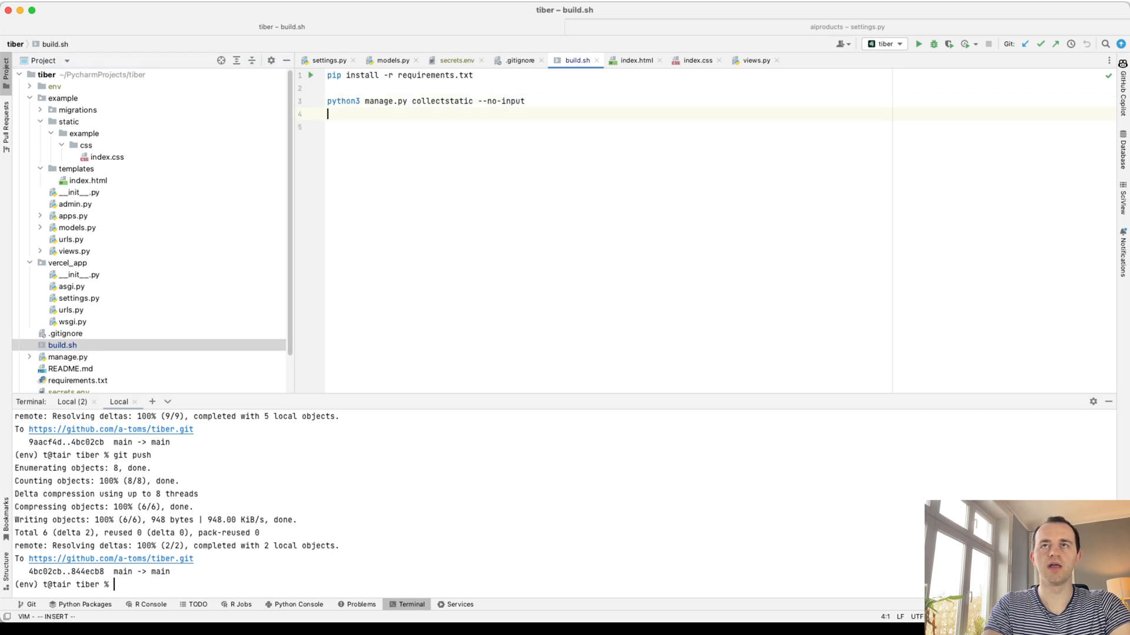
text(pytho)
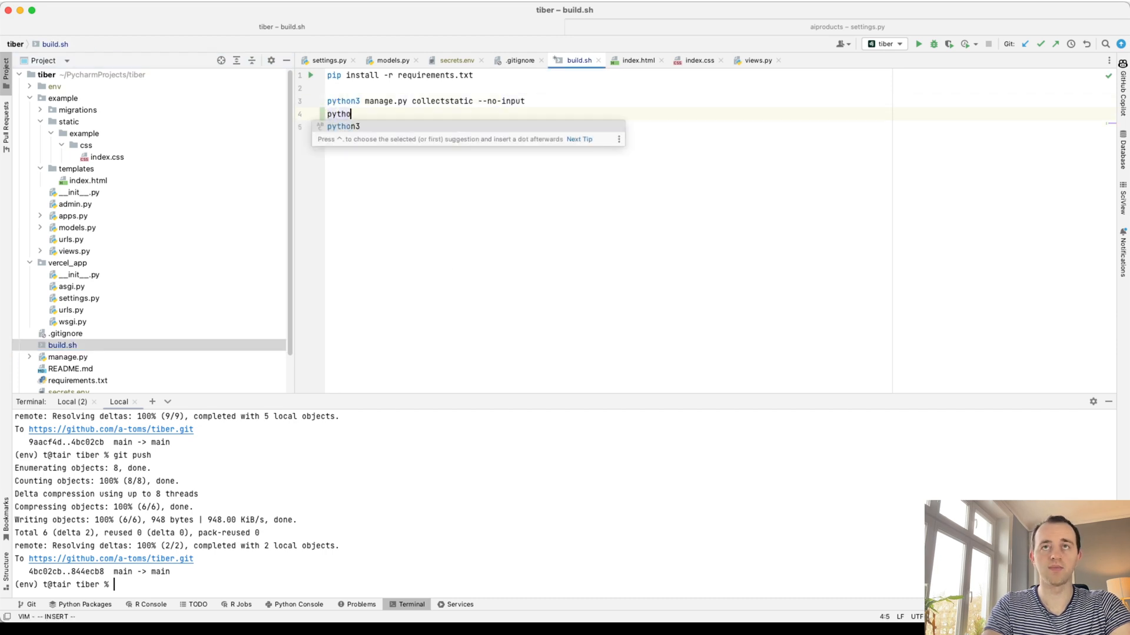
text(3 manage.py migrate)
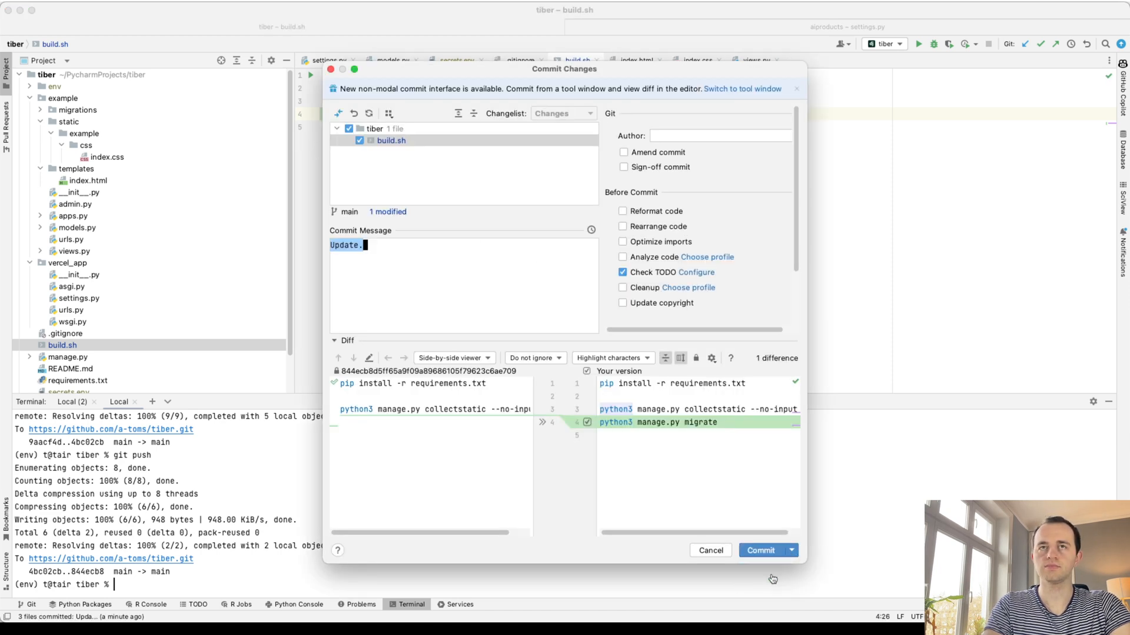
click(759, 550)
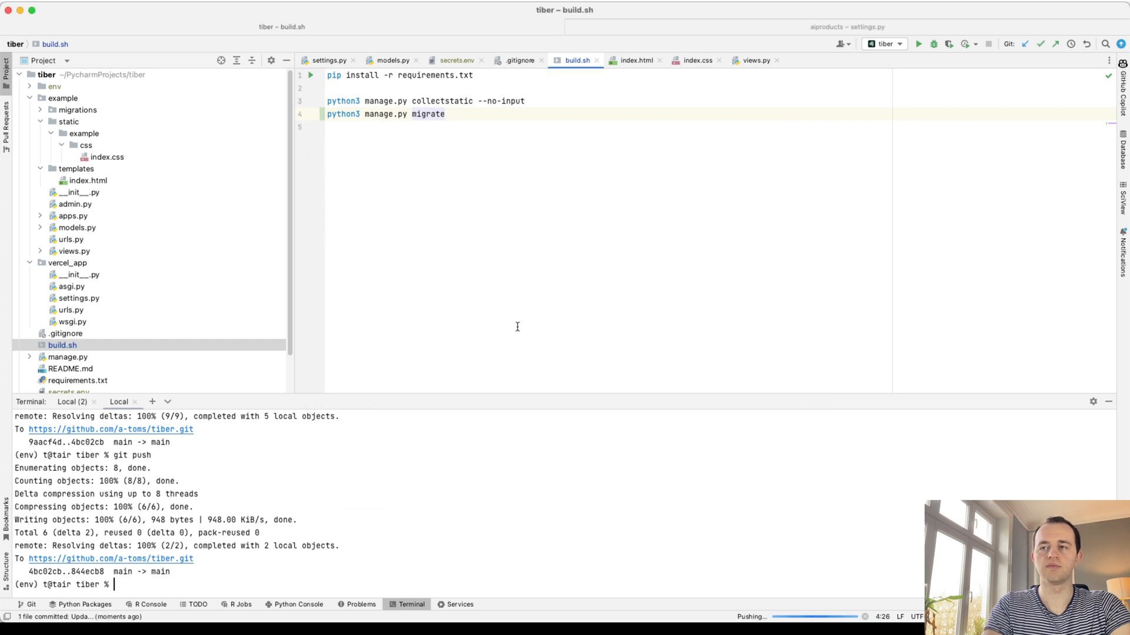